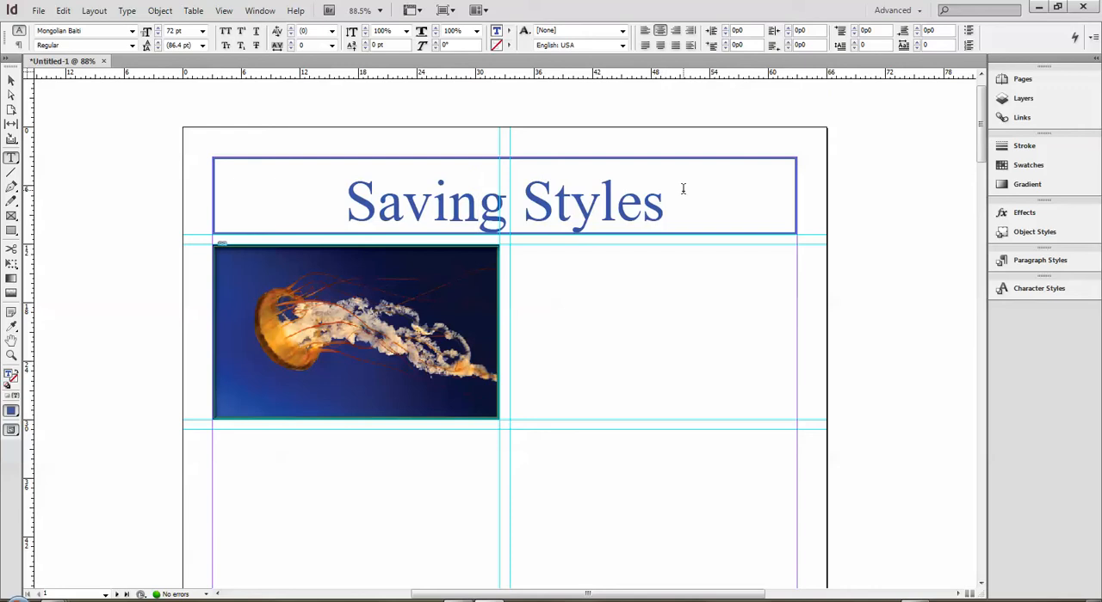
- Give the Saving Styles heading a handwritten-style font in Bold at a larger point size
double_click(592, 199)
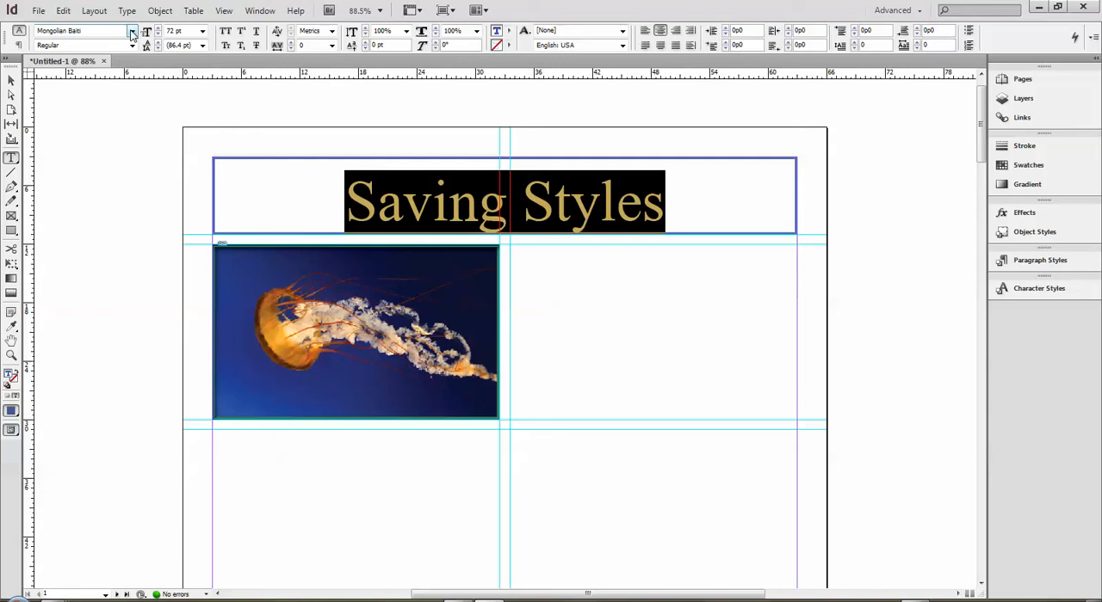
left_click(133, 31)
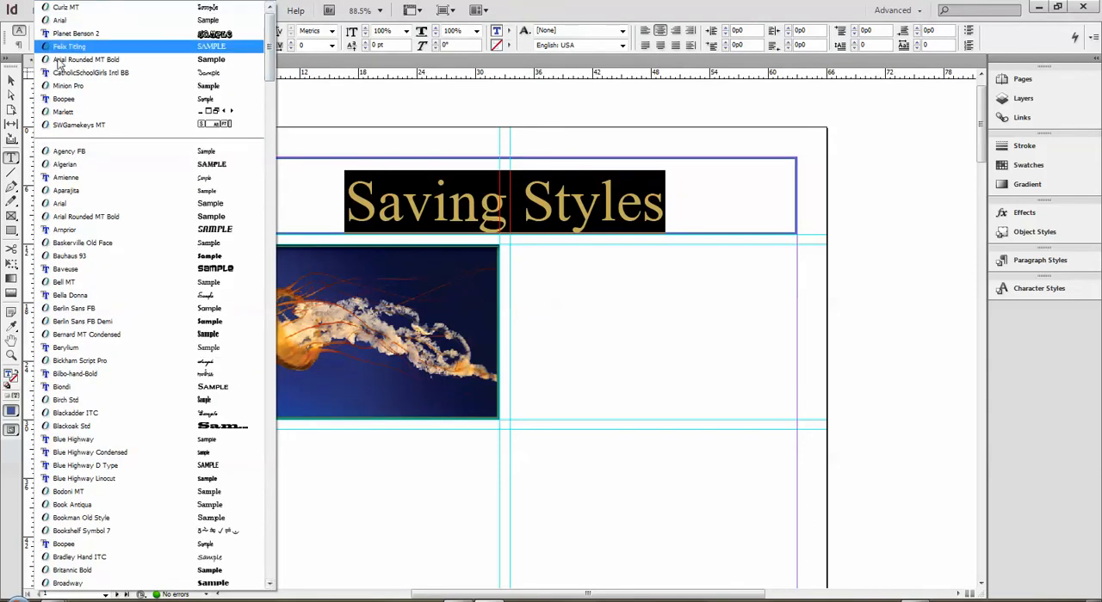
mouse_move(119, 138)
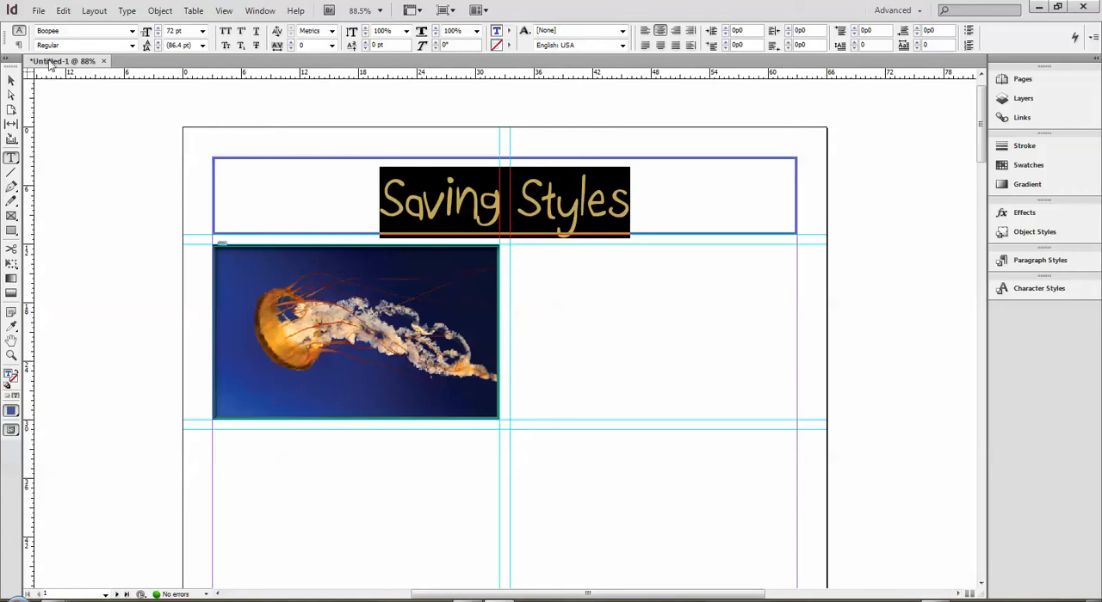
left_click(131, 44)
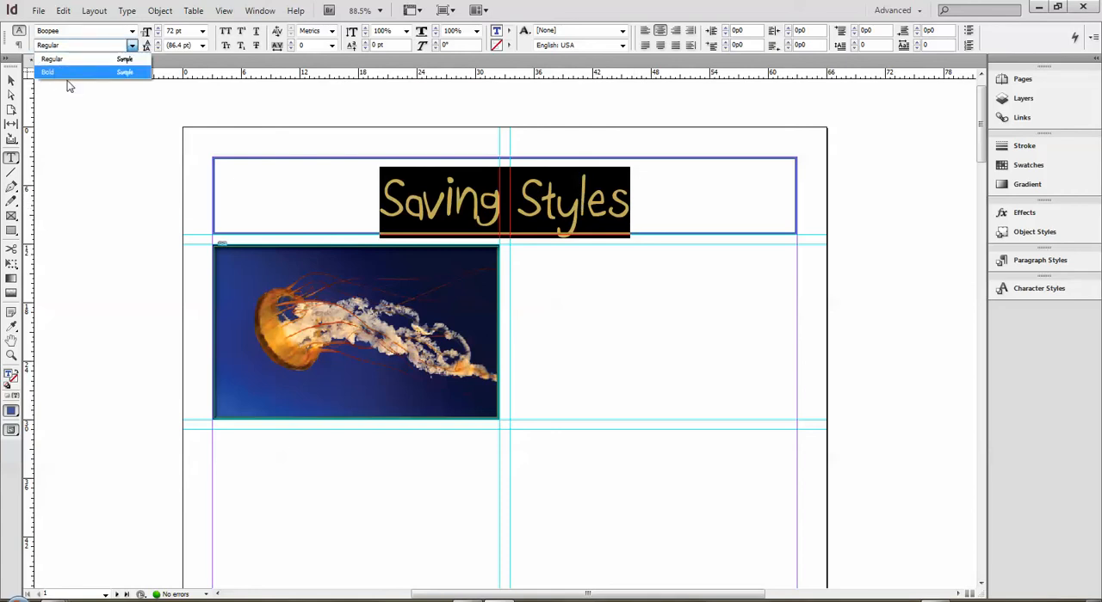
left_click(48, 73)
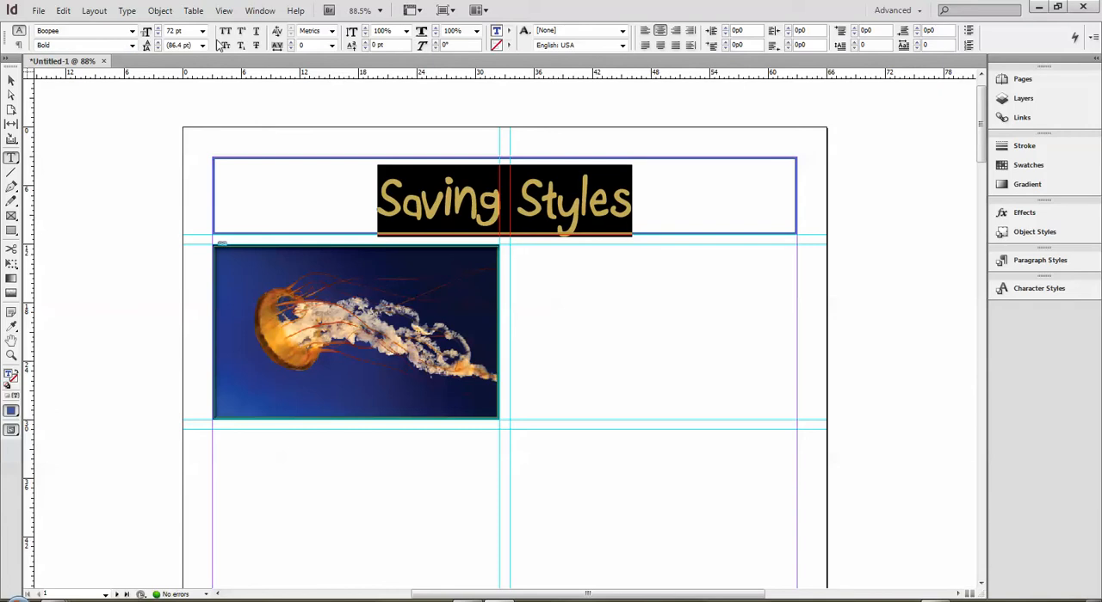
left_click(203, 33)
type("80")
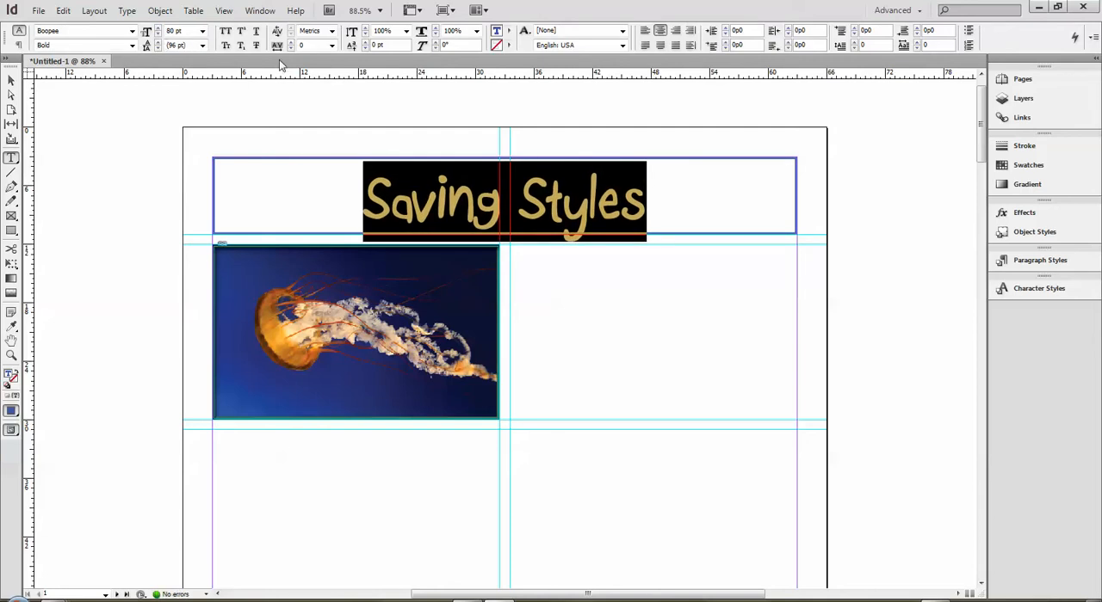
- Make the heading All Caps and pick a dark red text colour in the Color Picker
left_click(226, 31)
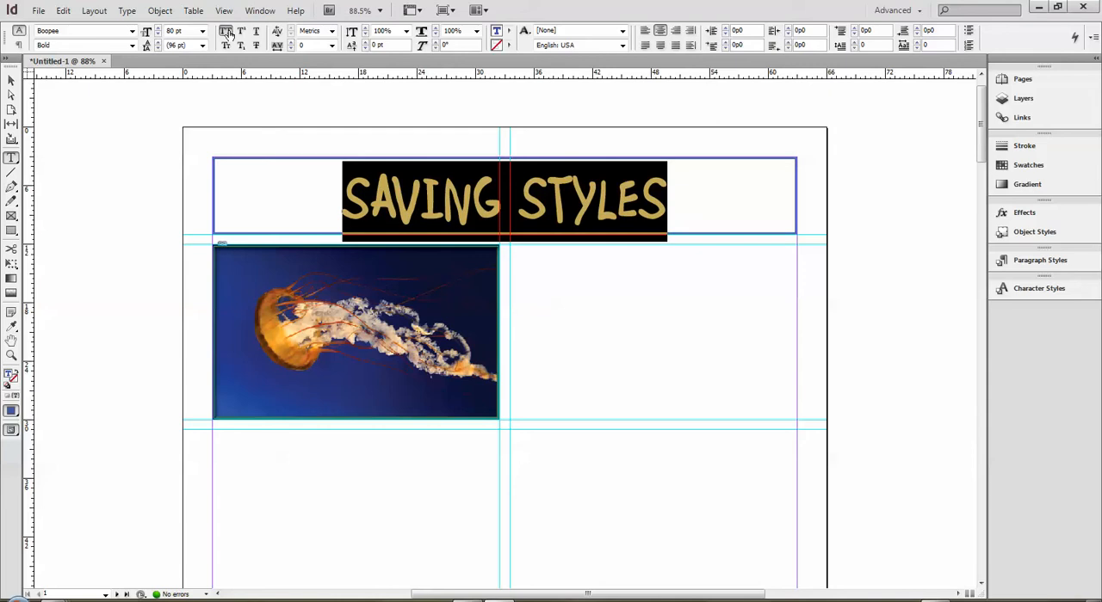
mouse_move(500, 36)
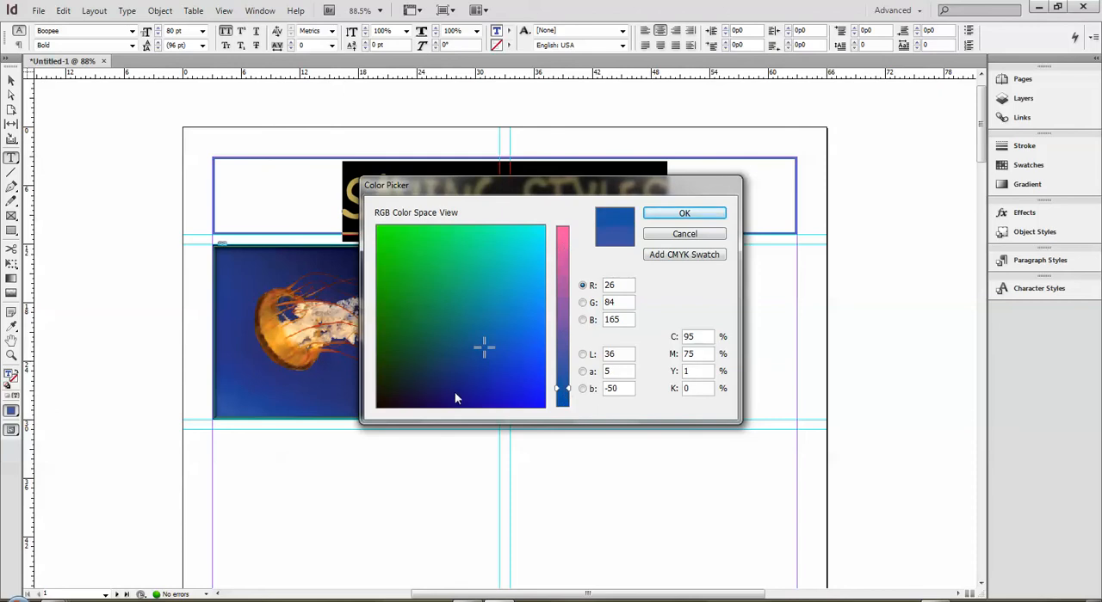
left_click(565, 233)
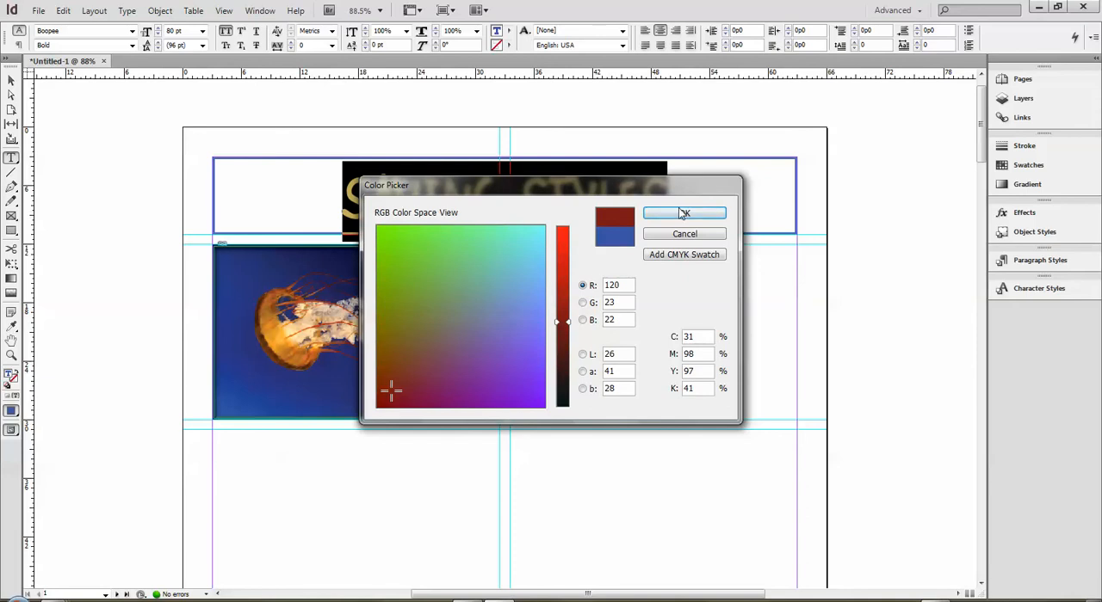
left_click(685, 213)
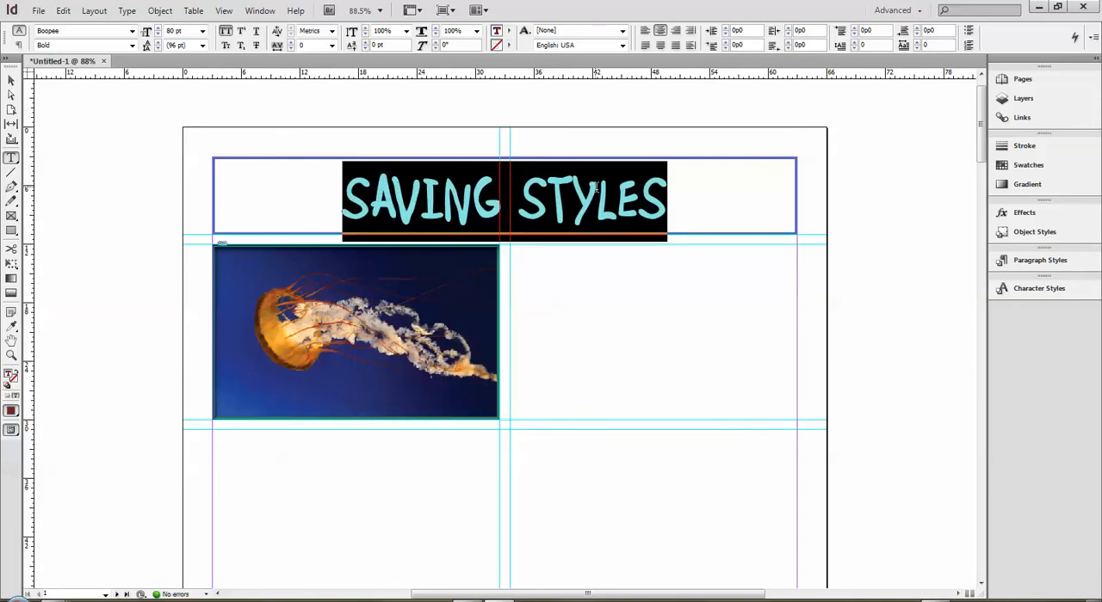
mouse_move(652, 69)
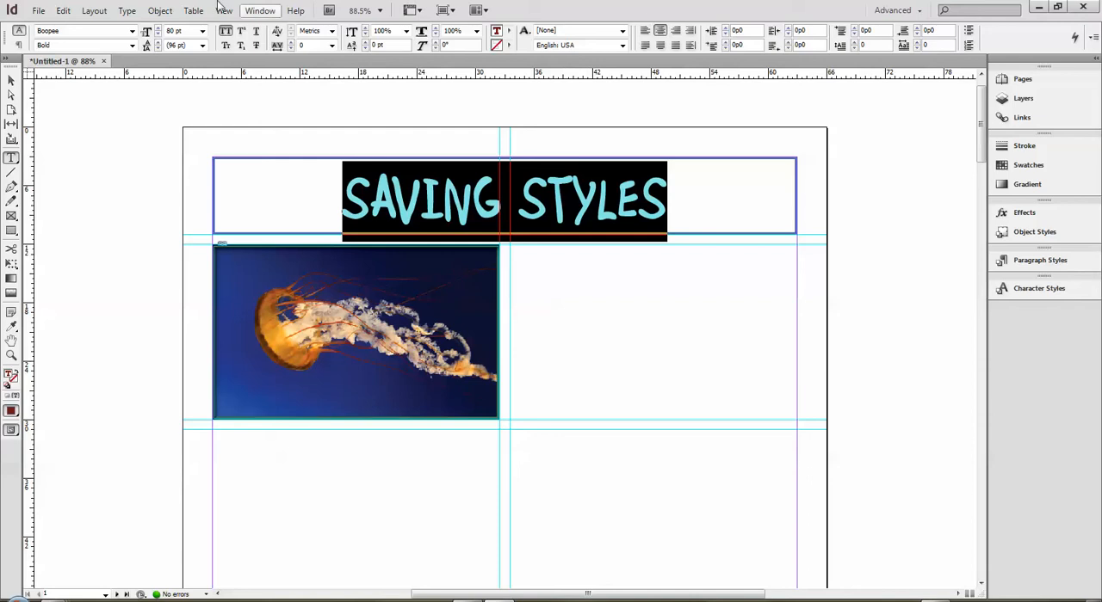
mouse_move(413, 10)
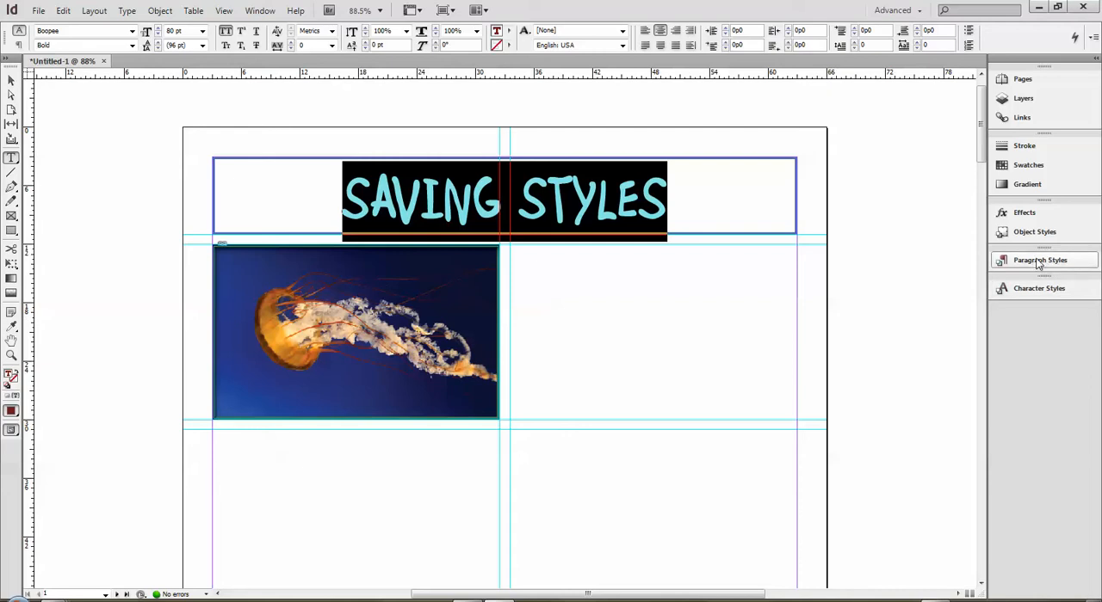
left_click(1040, 260)
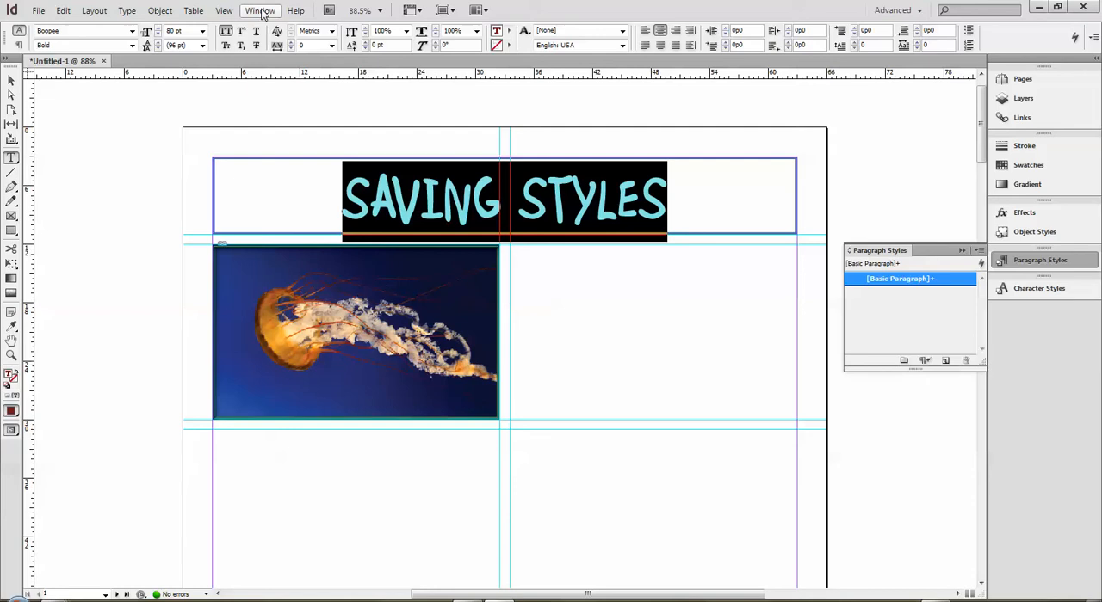
left_click(258, 11)
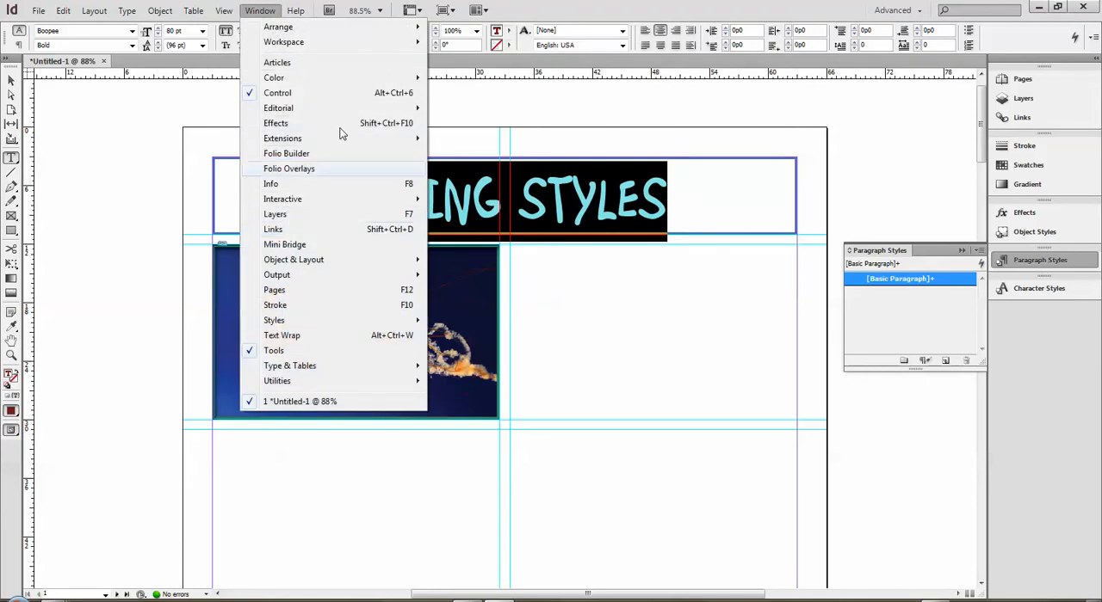
mouse_move(274, 320)
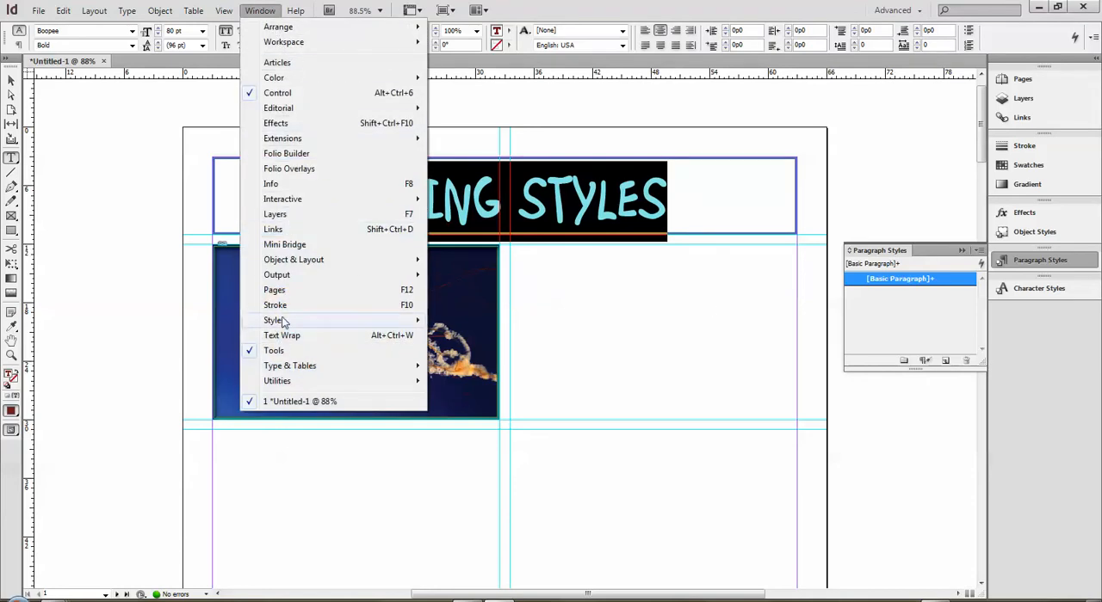
mouse_move(274, 321)
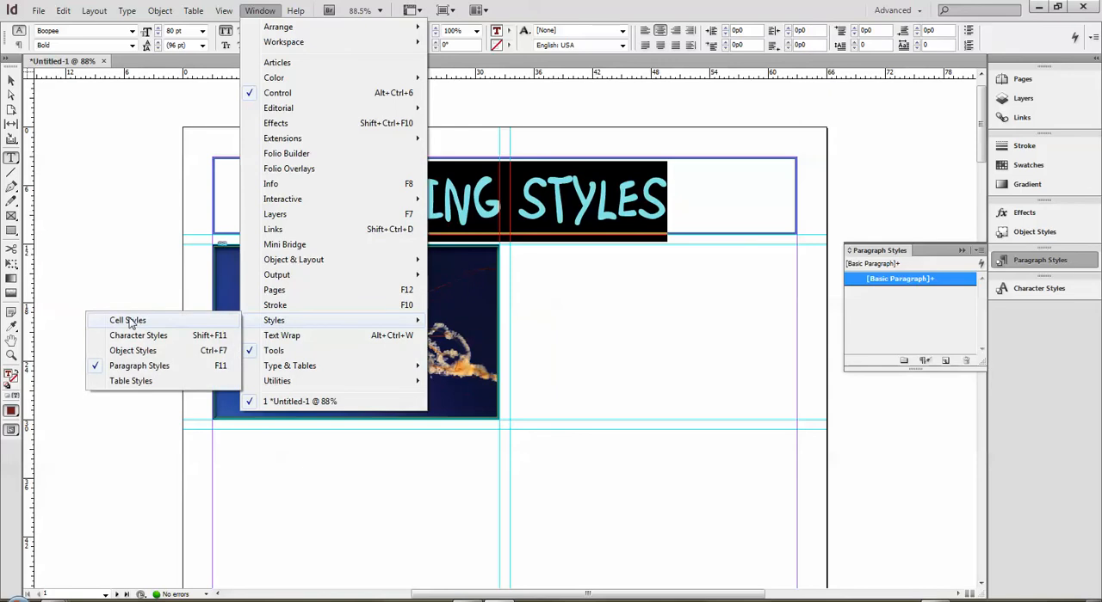
mouse_move(138, 334)
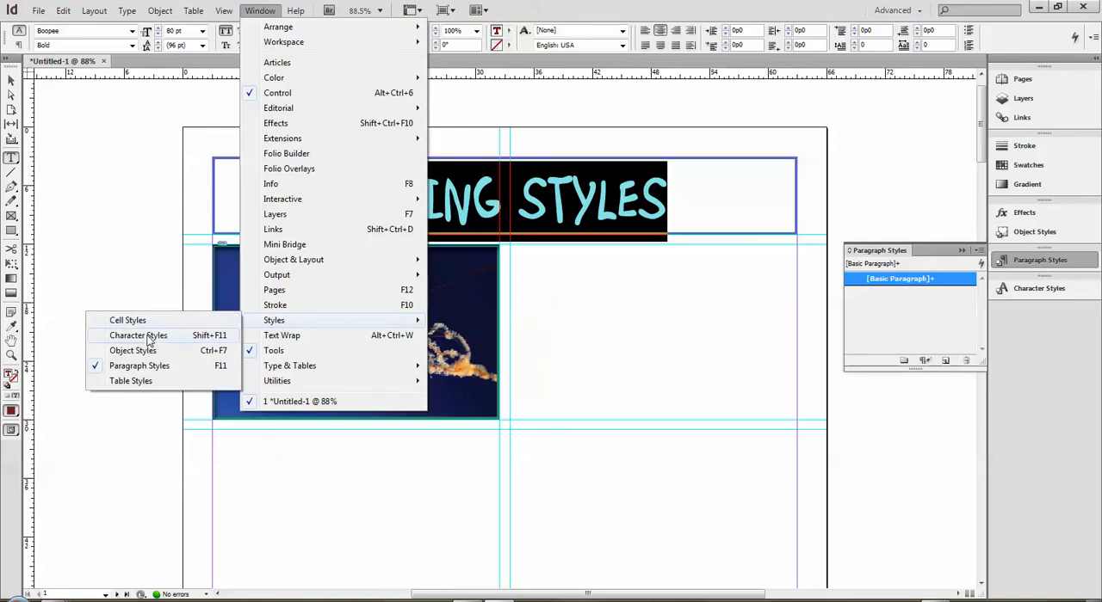
mouse_move(145, 382)
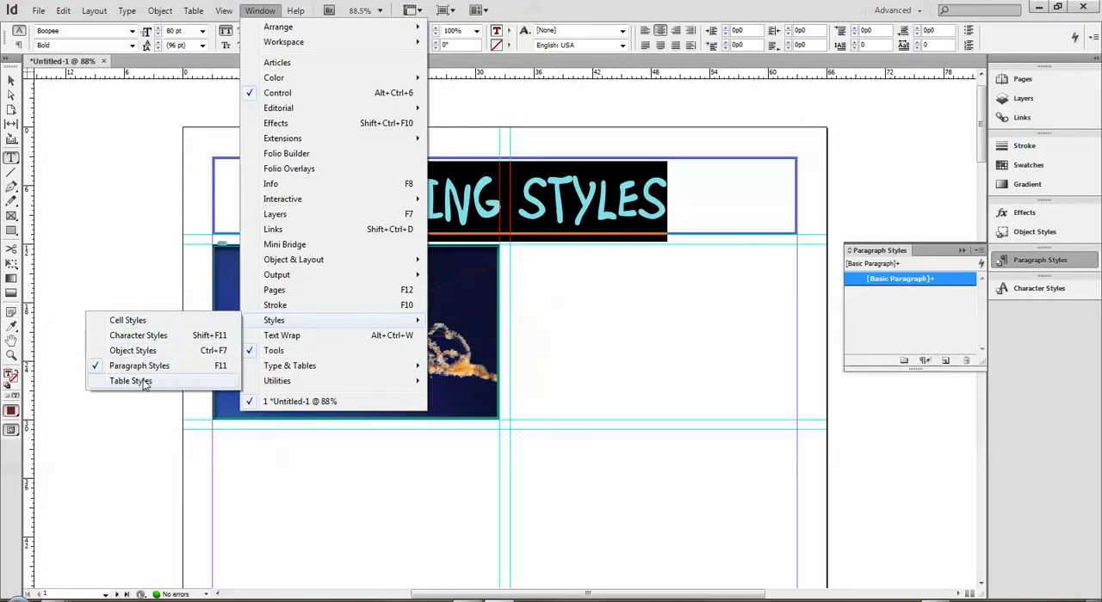
mouse_move(138, 365)
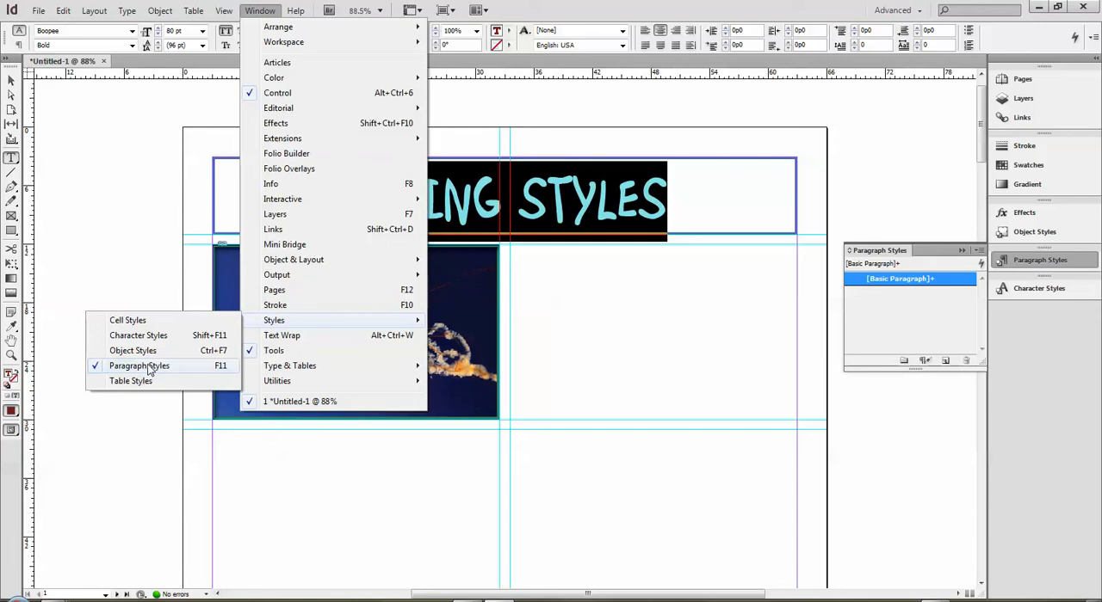
left_click(138, 365)
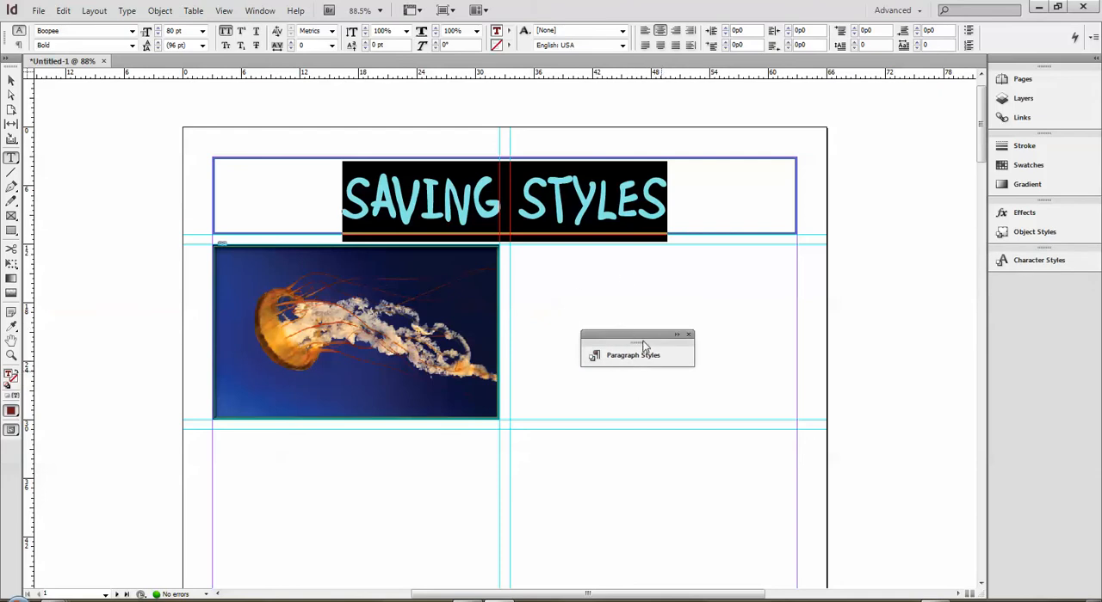
mouse_move(676, 339)
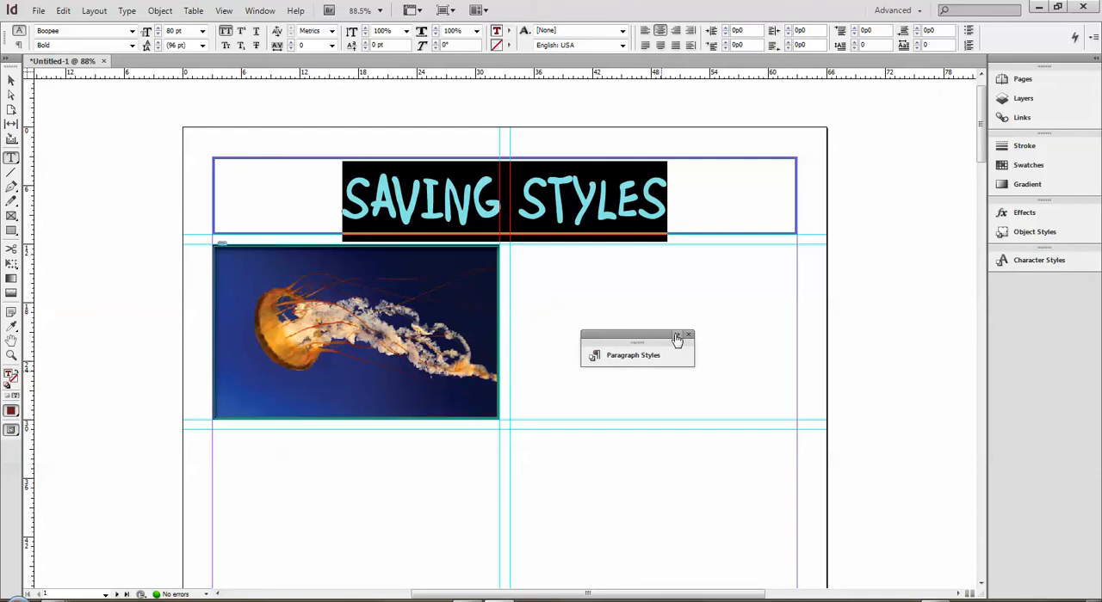
left_click(634, 354)
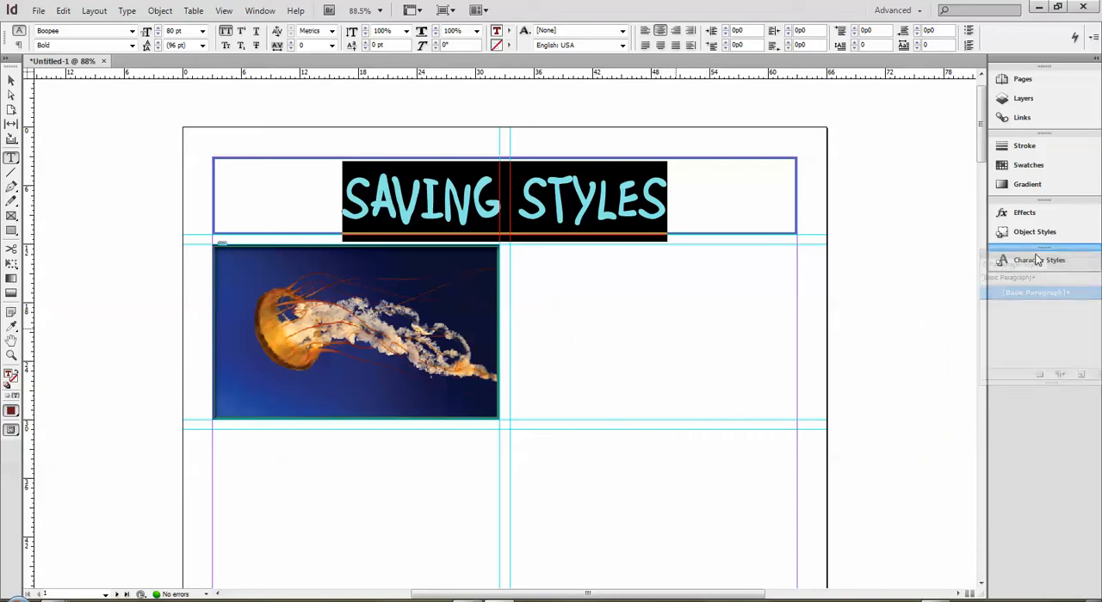
- Create a paragraph style from the heading and rename Paragraph Style 1 to Boopee Red 80
left_click(1039, 260)
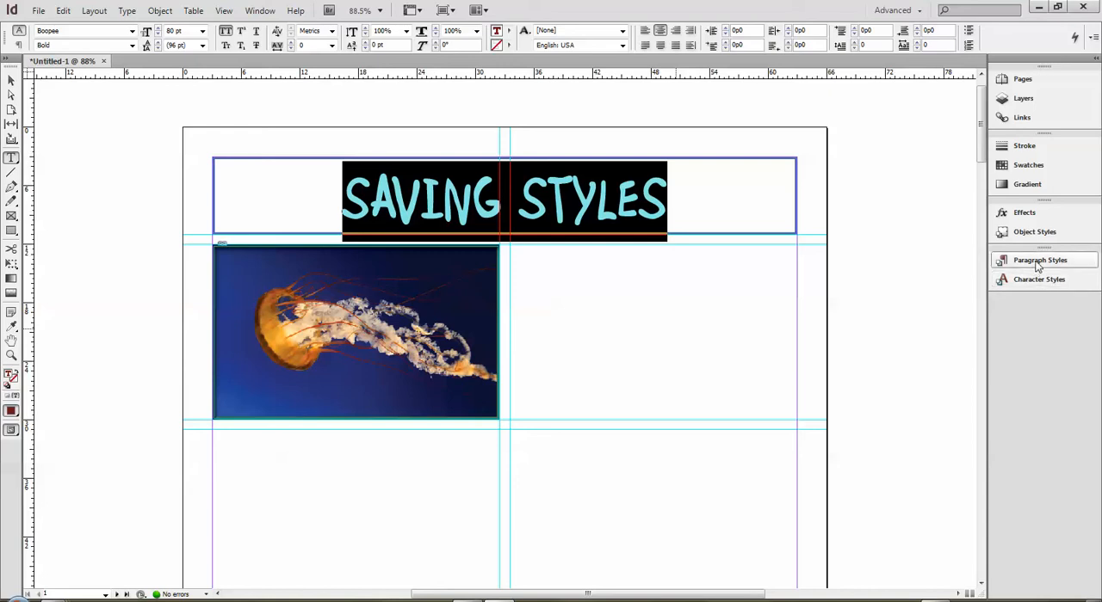
left_click(1040, 260)
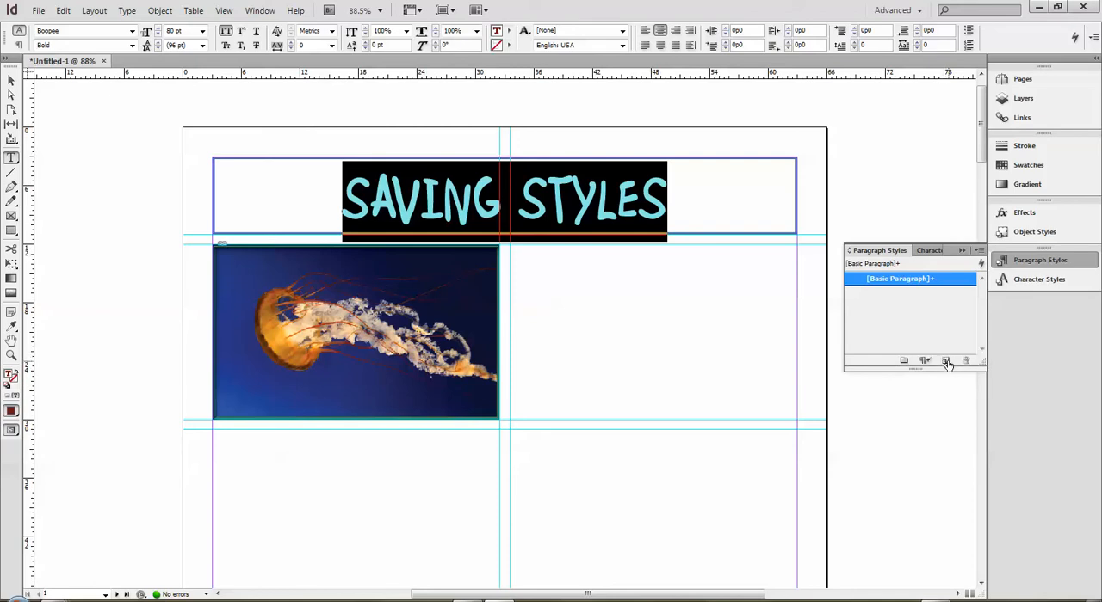
left_click(945, 359)
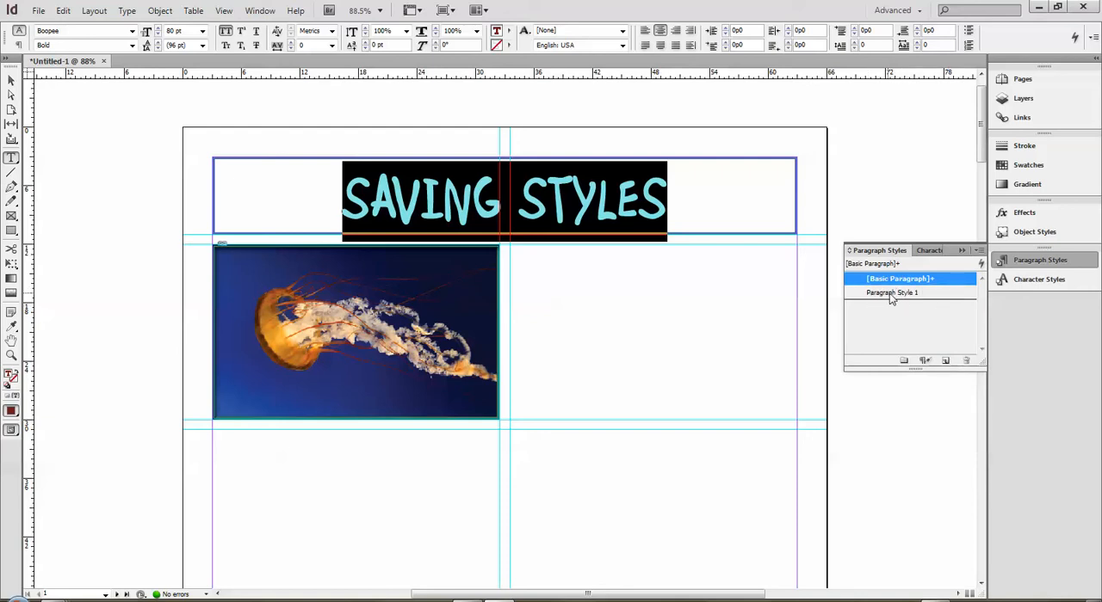
left_click(891, 292)
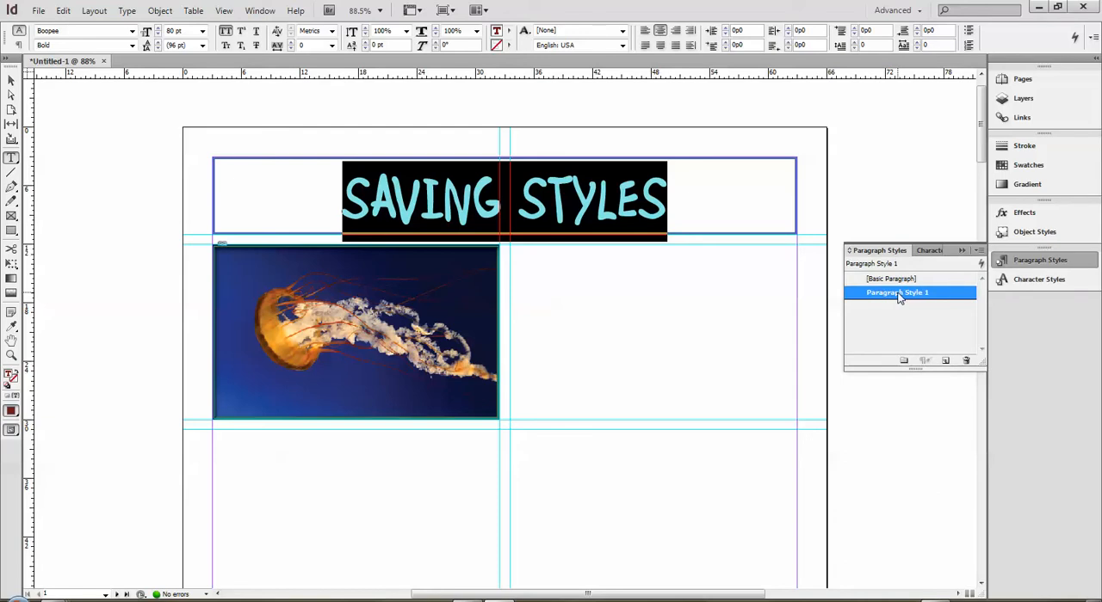
double_click(897, 293)
type("Boopee Red 80")
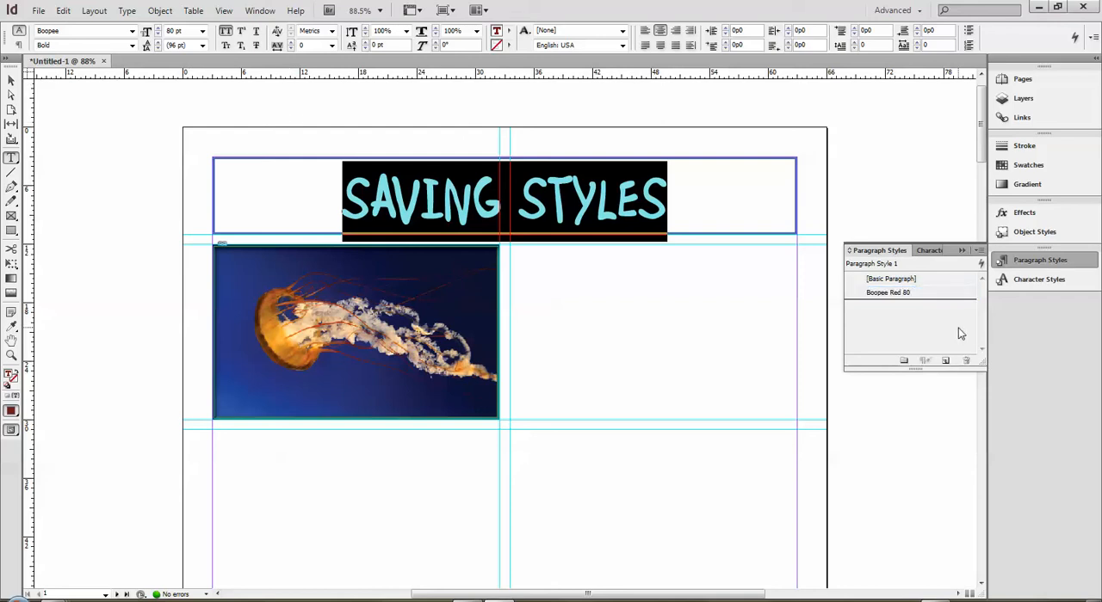
- Review Boopee Red 80's Basic Character Formats: bold font, 80 pt, all caps
left_click(887, 292)
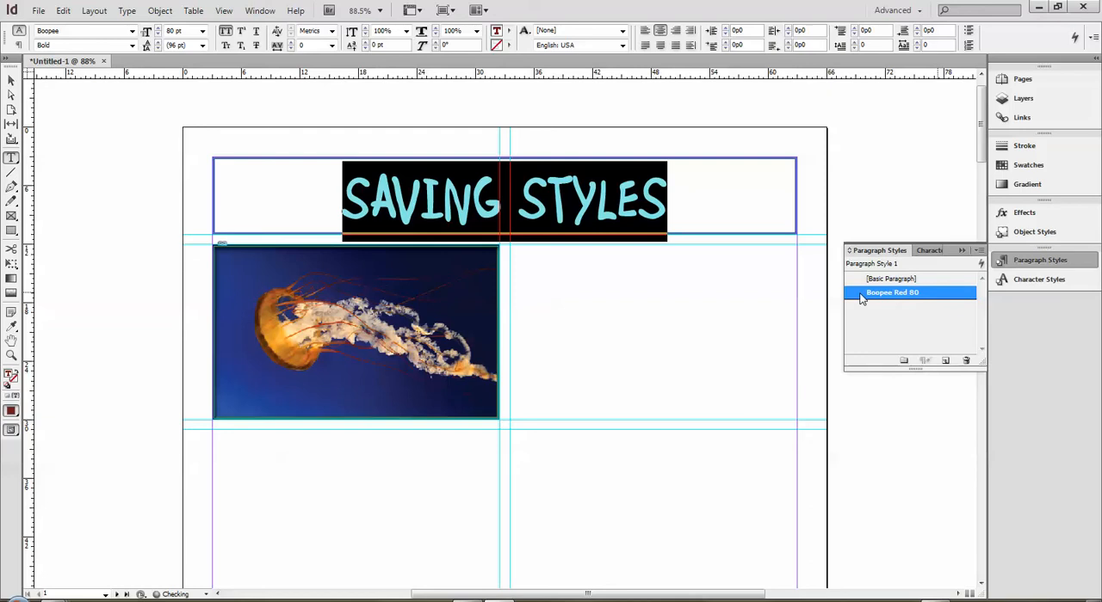
double_click(892, 292)
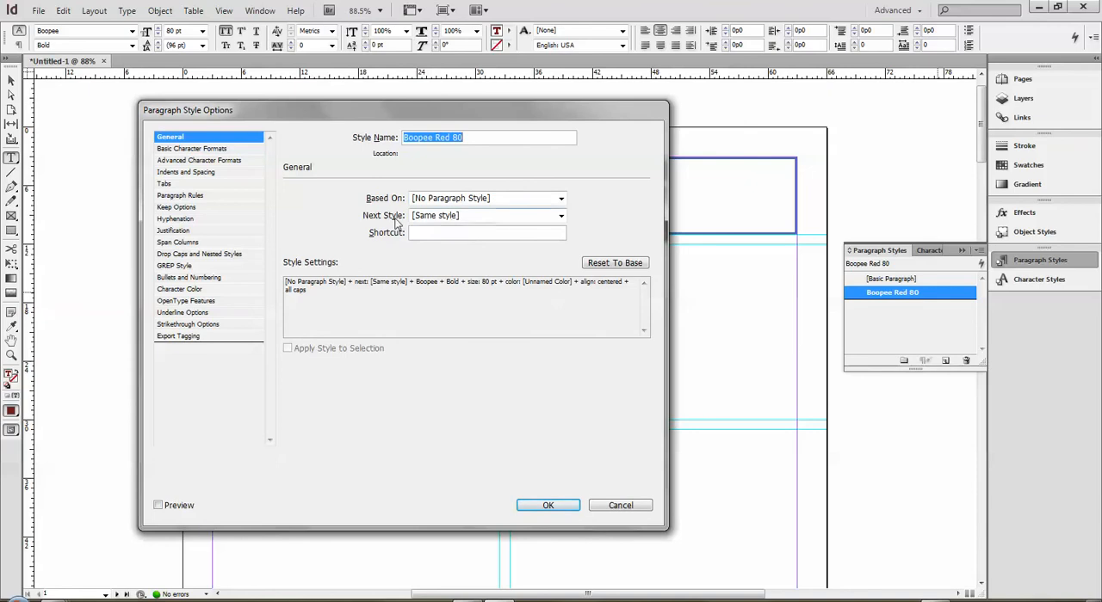
mouse_move(427, 176)
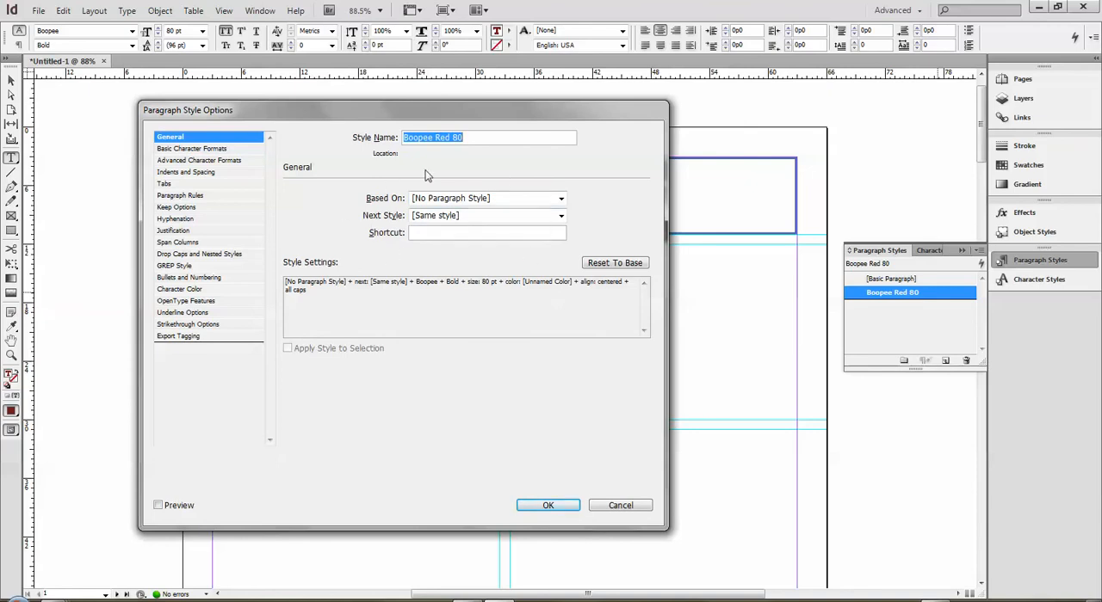
mouse_move(458, 241)
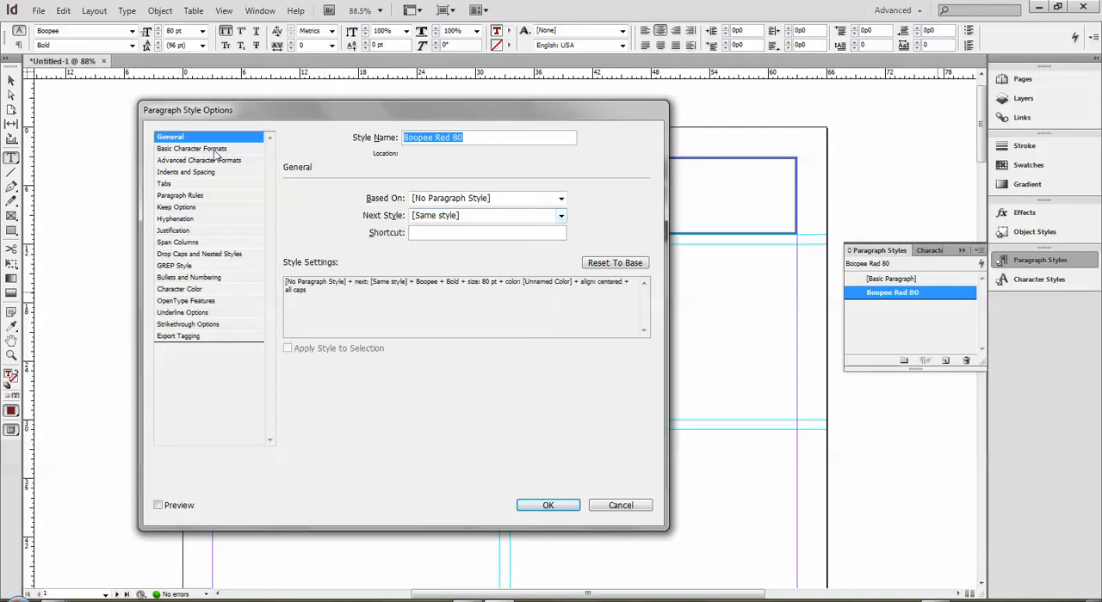
left_click(191, 148)
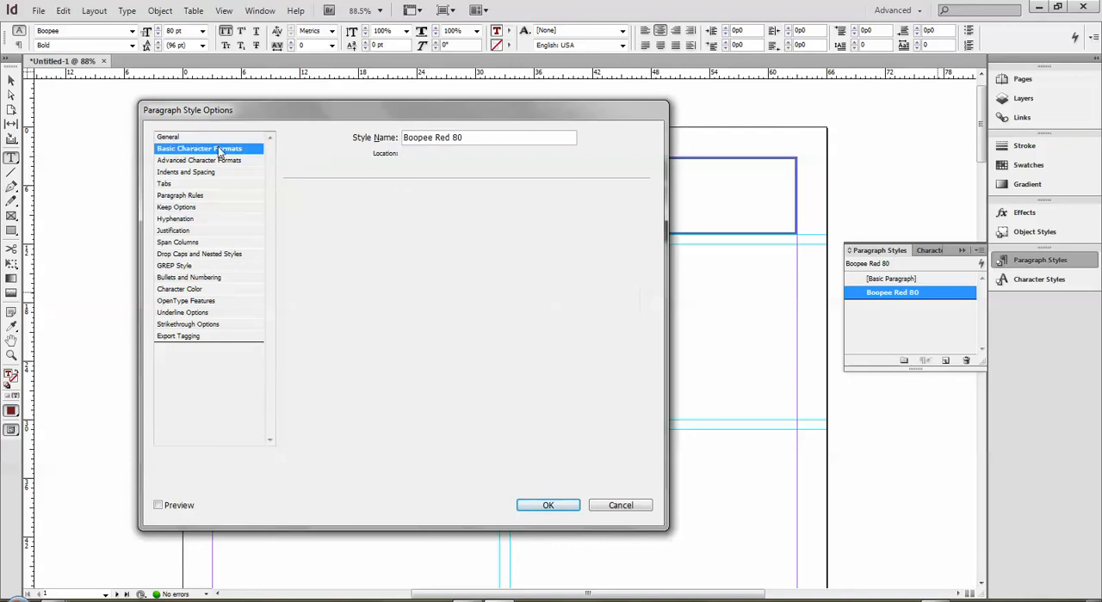
left_click(199, 148)
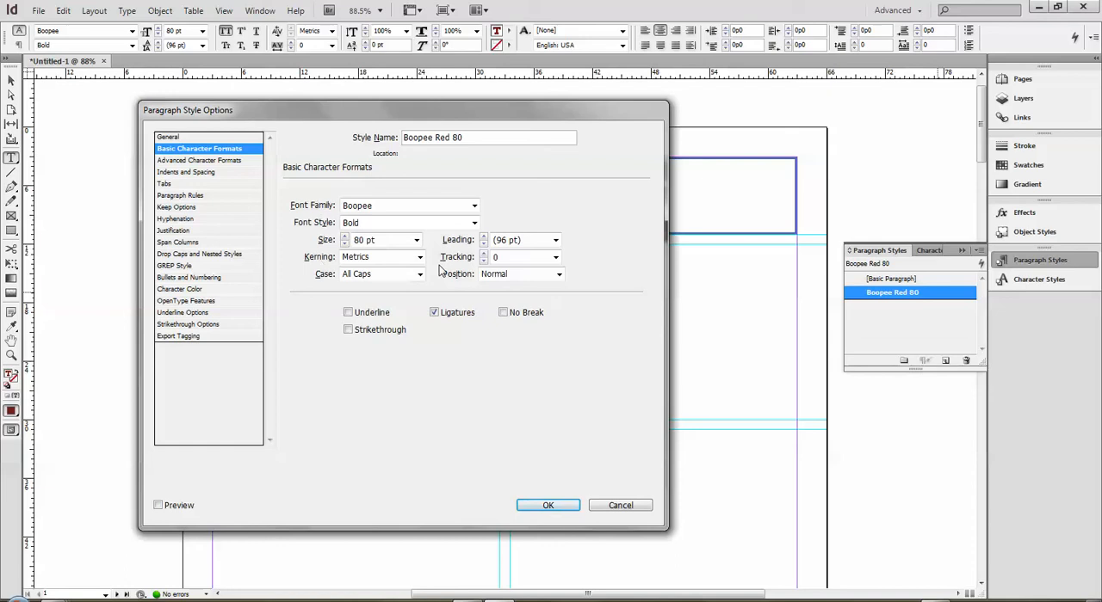
mouse_move(478, 146)
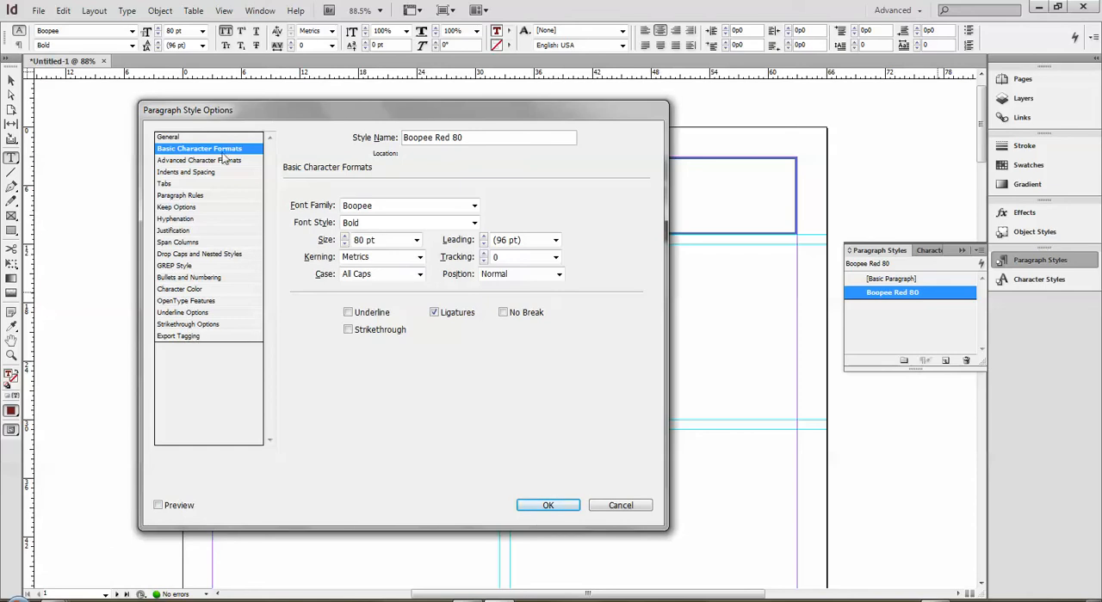
mouse_move(210, 158)
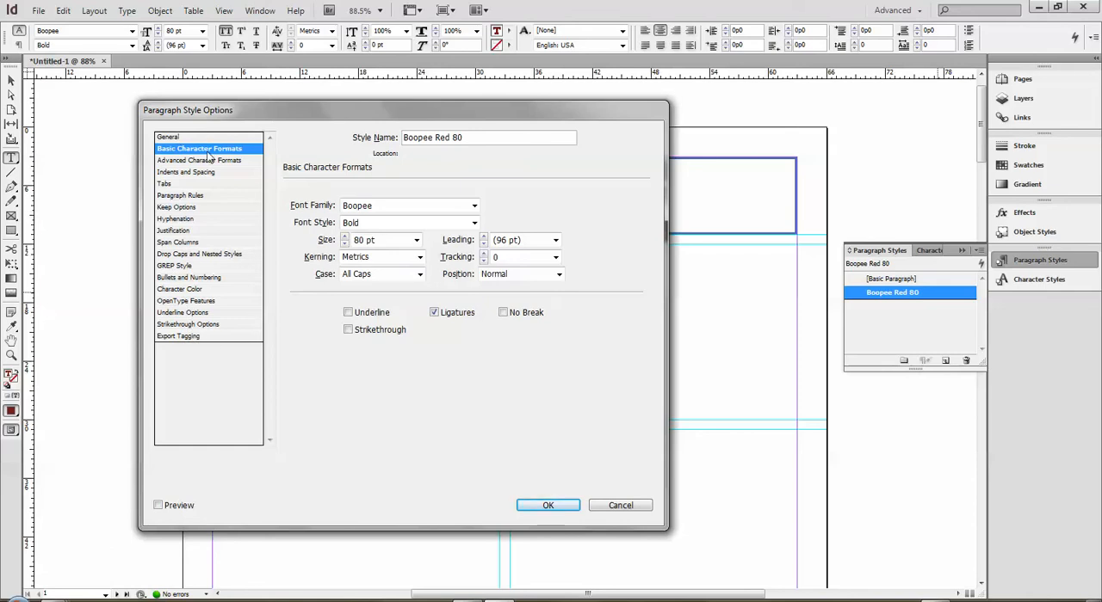
- Browse its Advanced Character Formats, Indents and Spacing, Paragraph Rules and Bullets categories
left_click(207, 160)
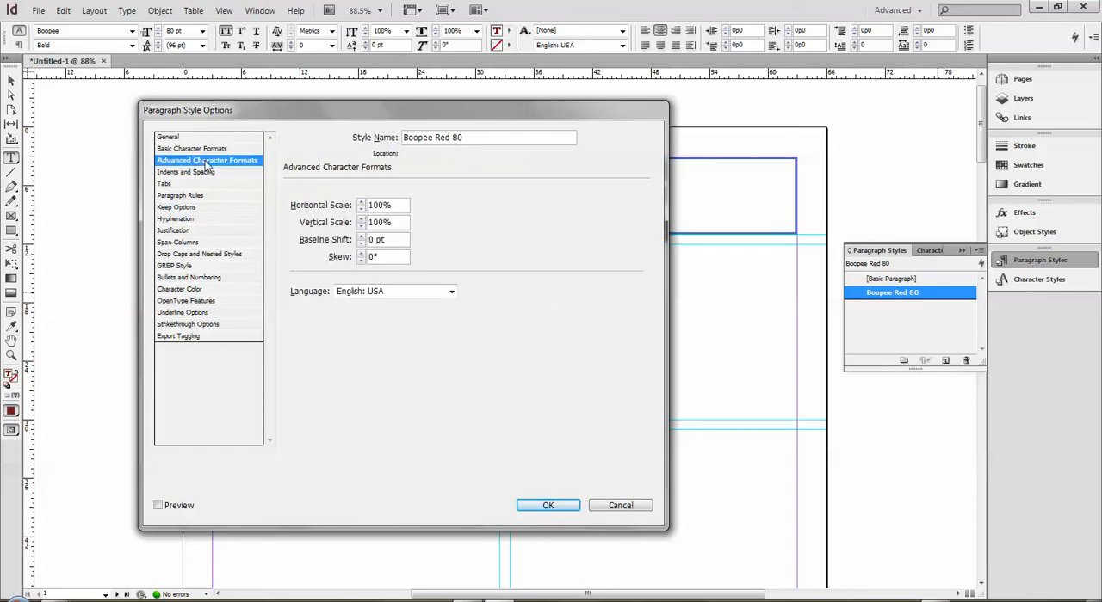
left_click(186, 172)
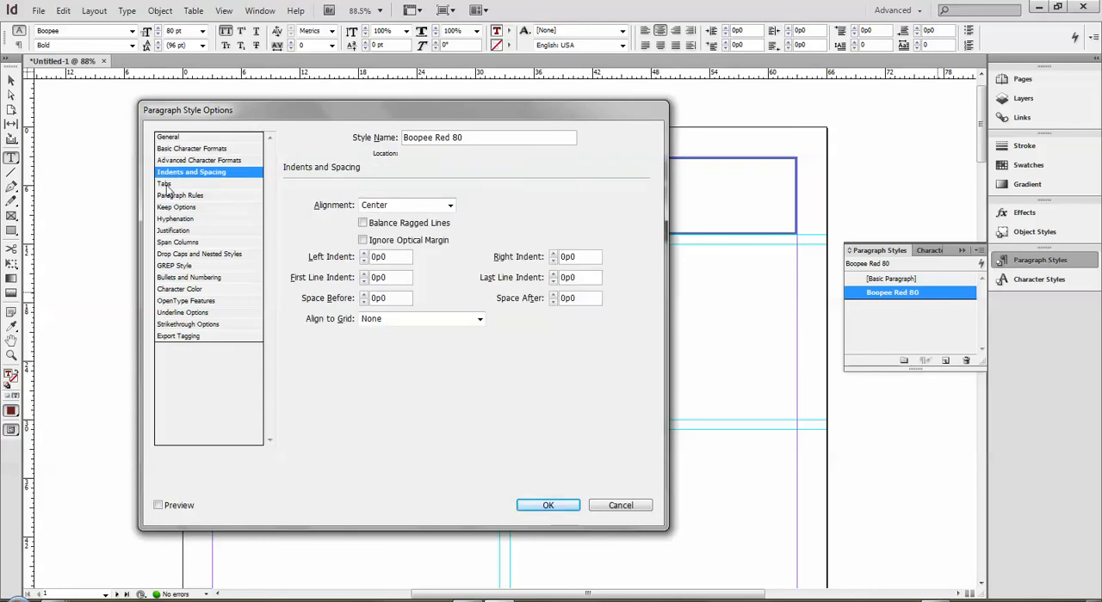
left_click(179, 197)
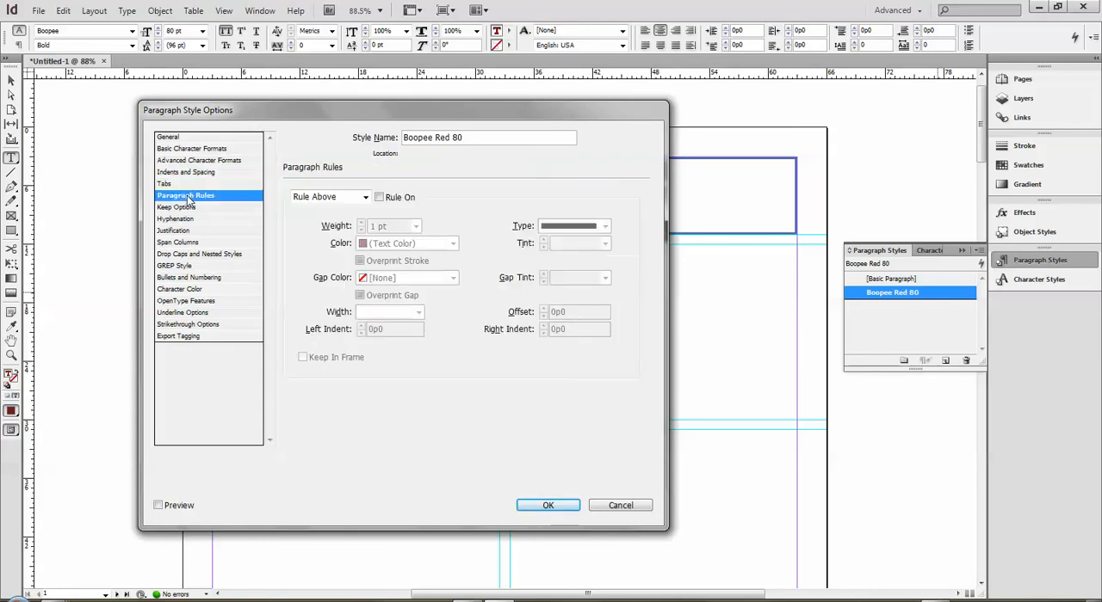
mouse_move(176, 234)
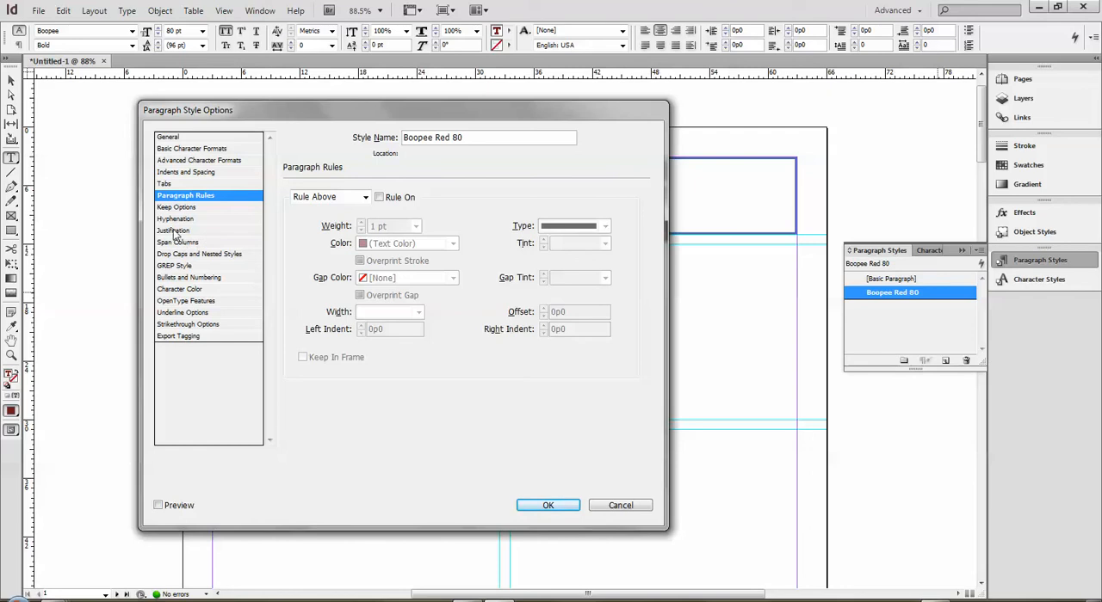
mouse_move(207, 279)
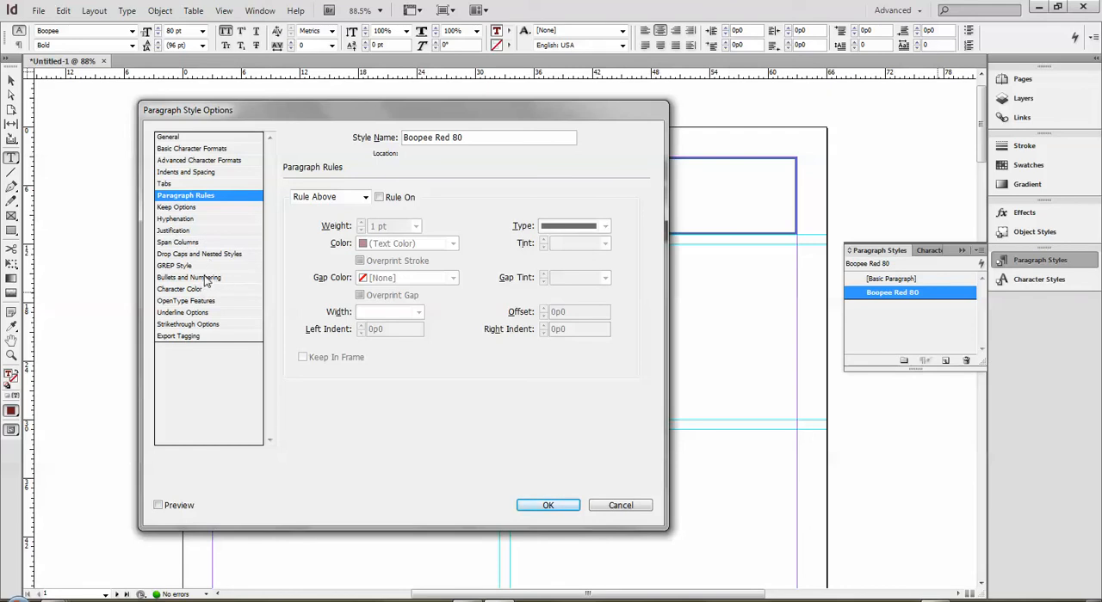
left_click(195, 277)
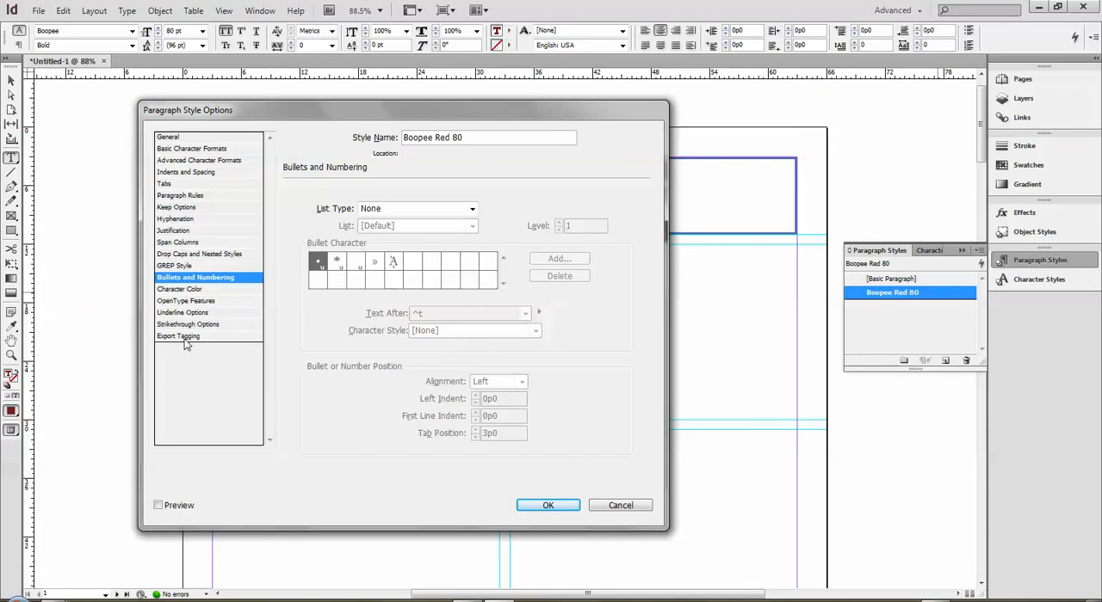
mouse_move(175, 138)
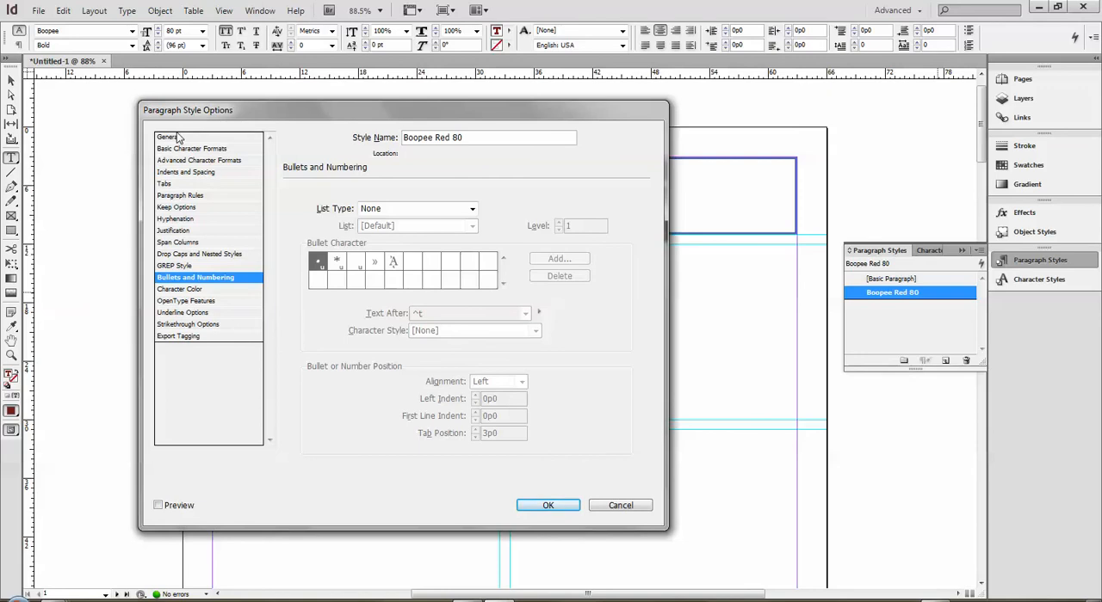
mouse_move(560, 594)
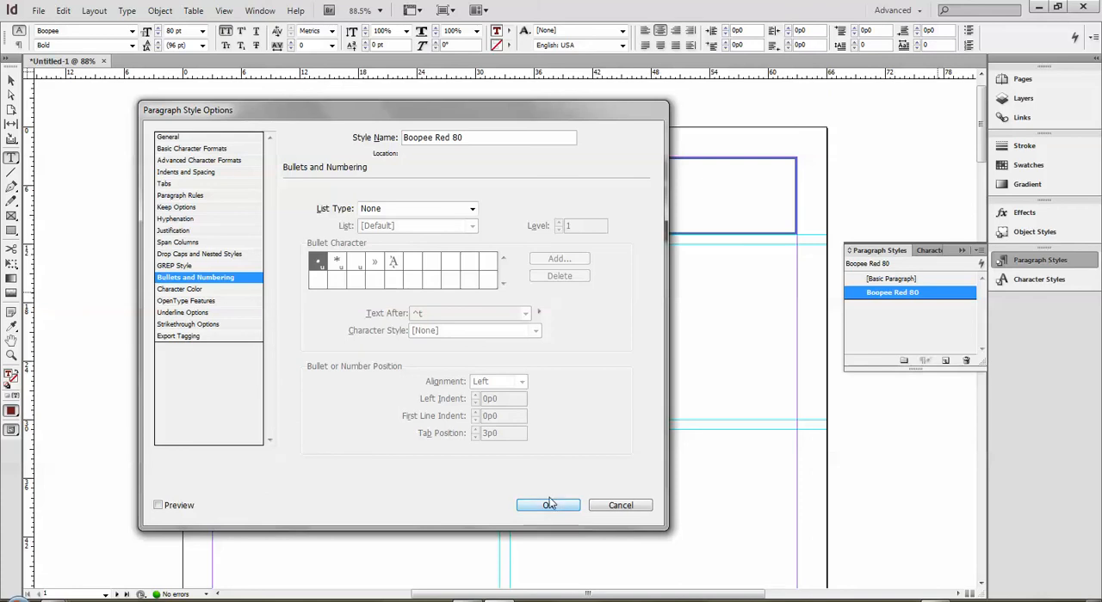
- Override the heading's font, trying Marlett then SWGamekeys MT
left_click(547, 506)
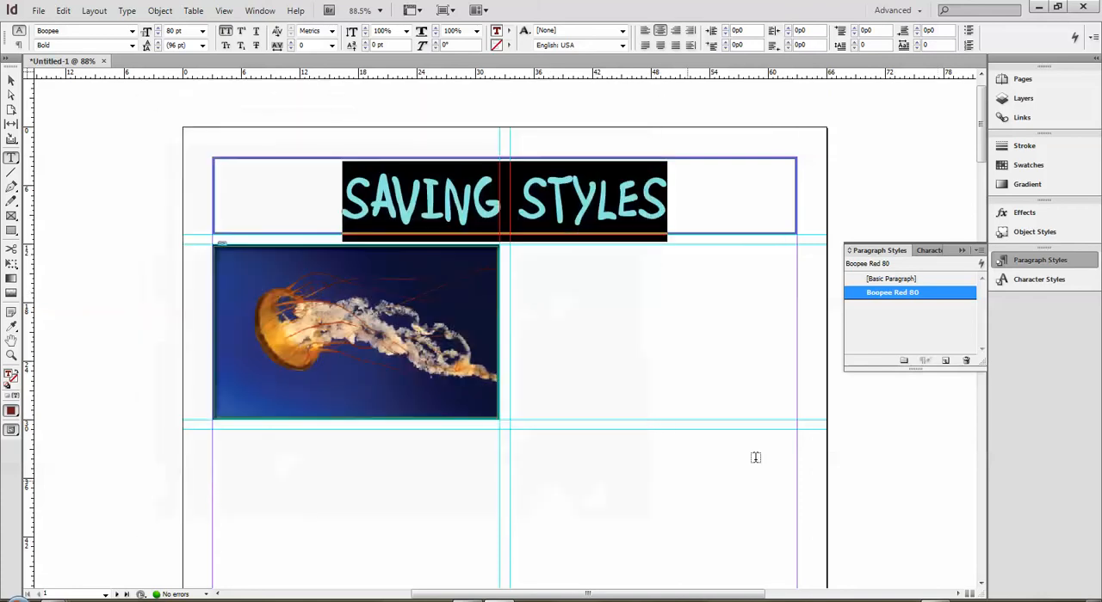
mouse_move(537, 258)
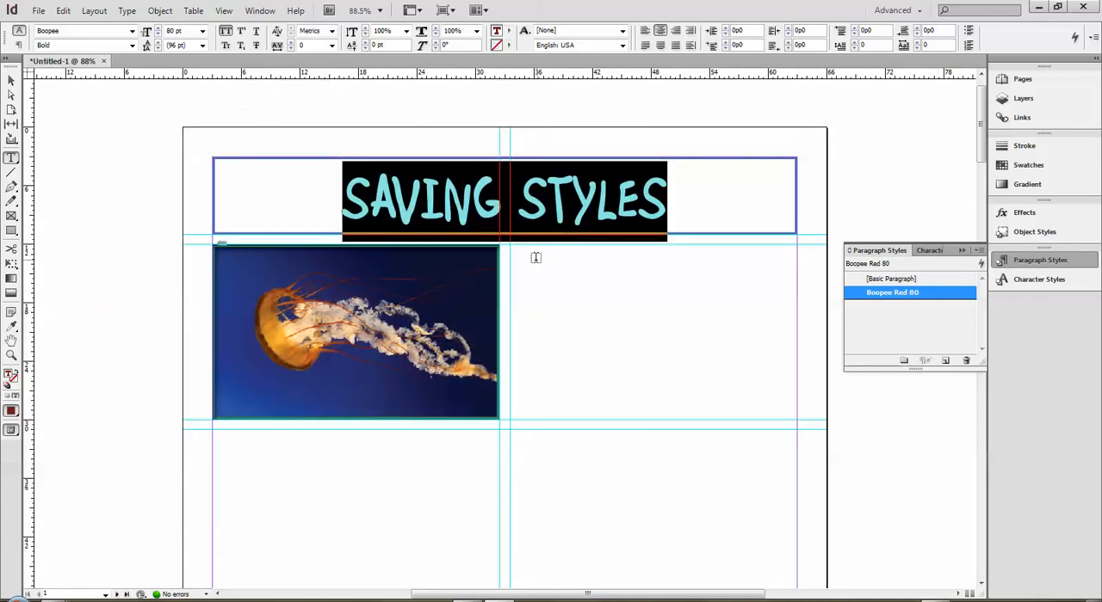
scroll("down", 3)
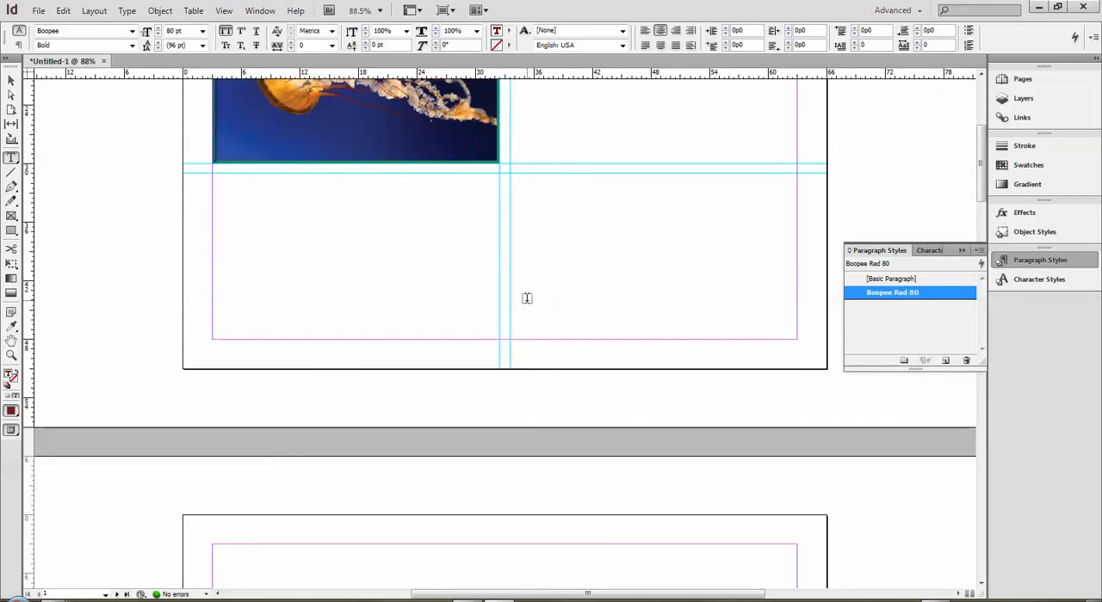
scroll("up", 3)
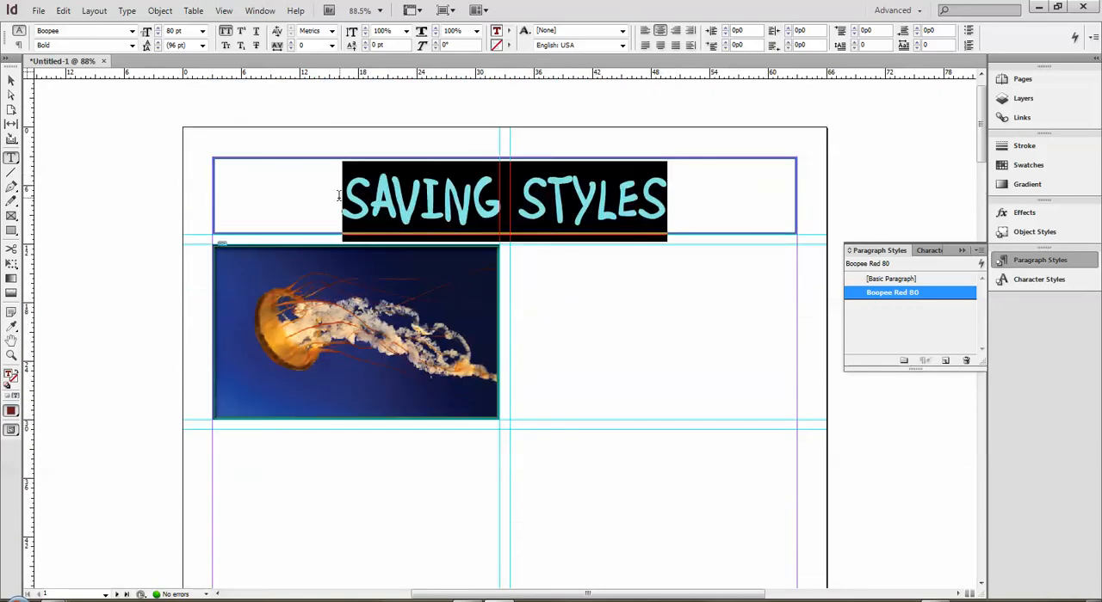
left_click(83, 31)
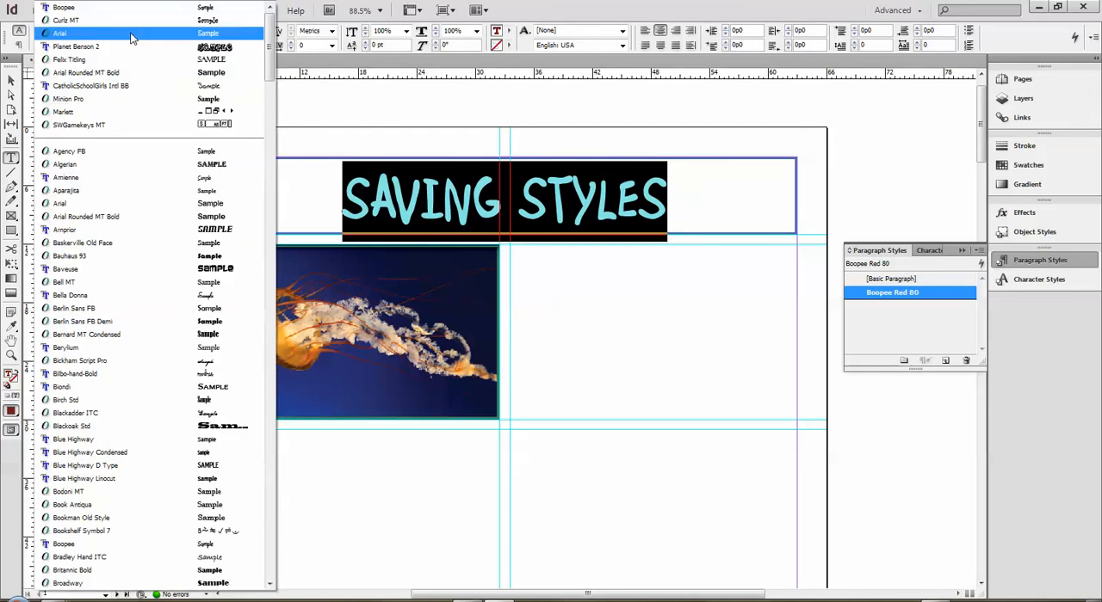
left_click(62, 112)
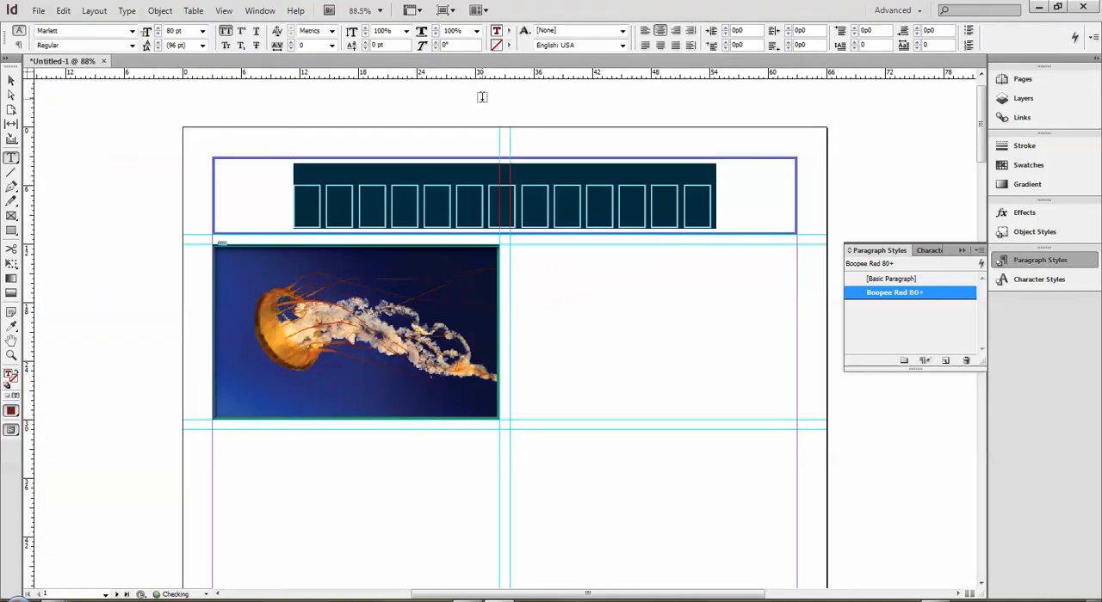
left_click(131, 31)
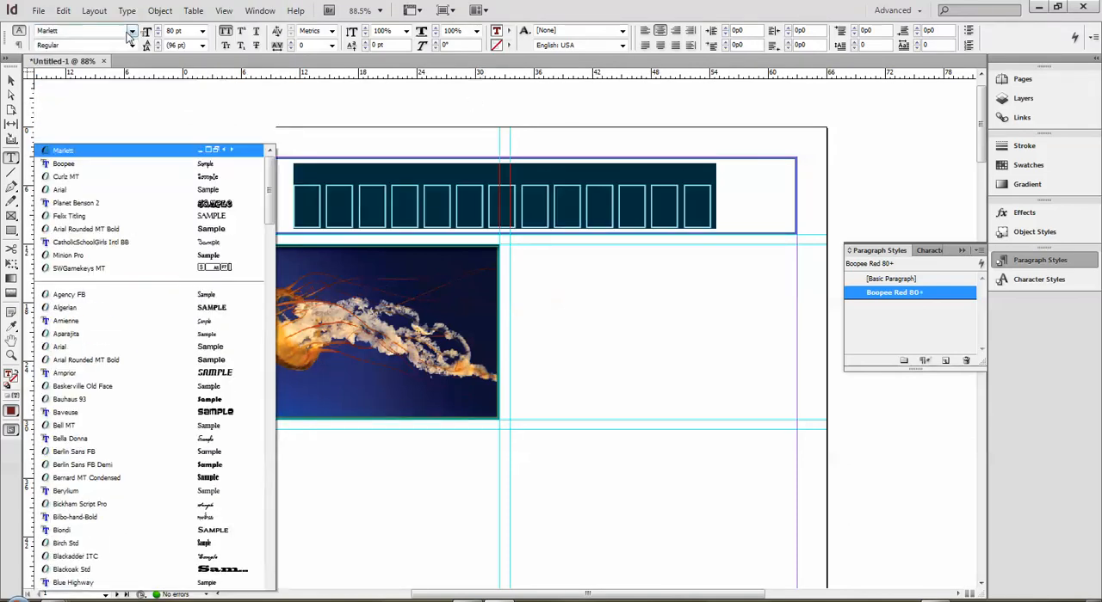
left_click(79, 269)
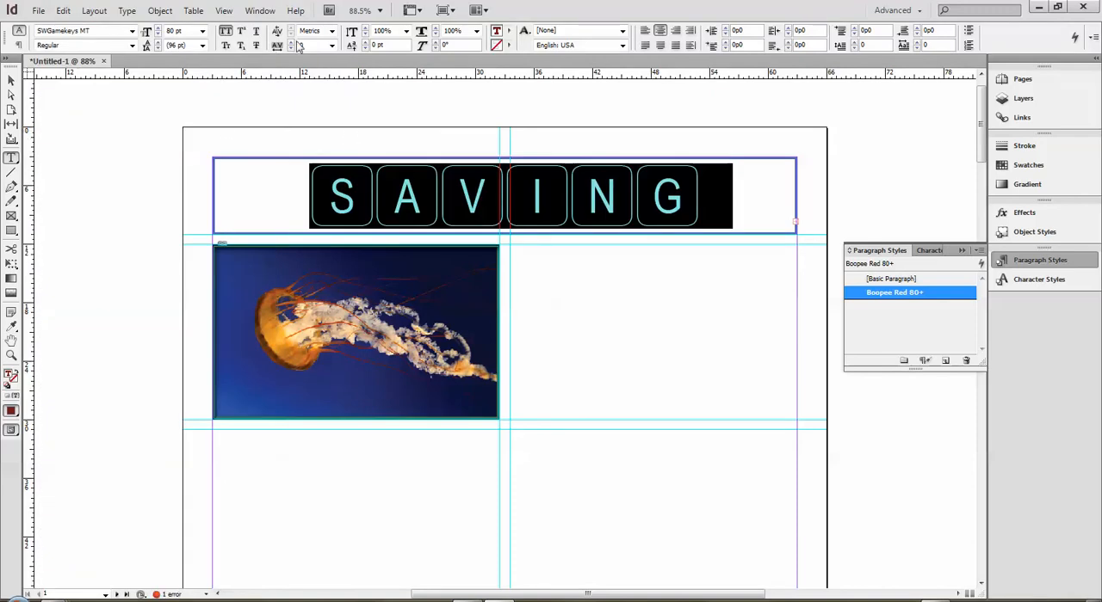
- Set the heading text to 18 pt and finish editing
left_click(190, 31)
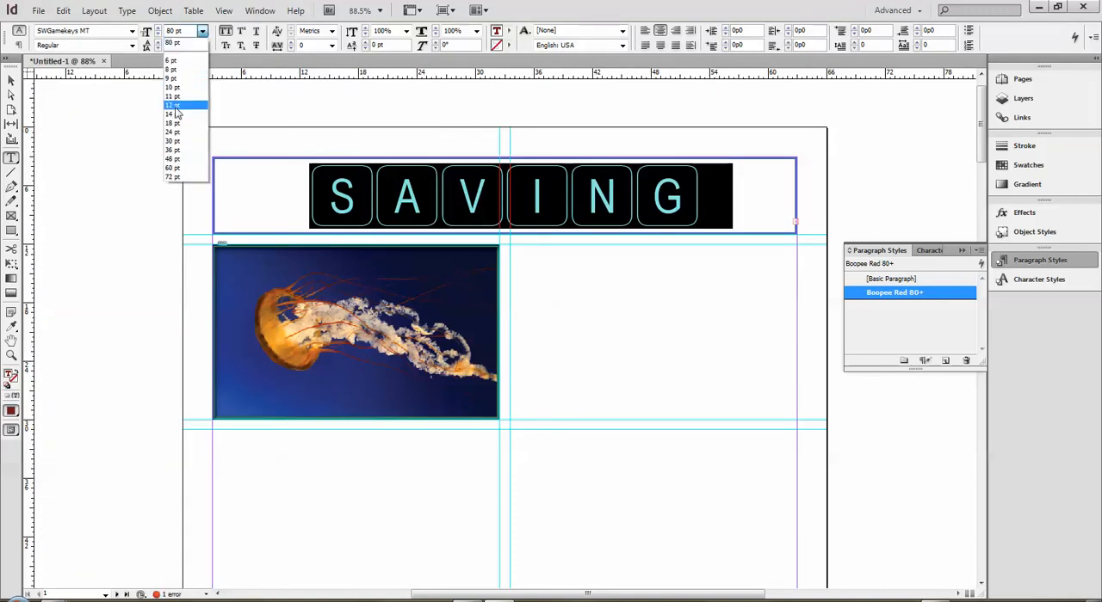
left_click(172, 114)
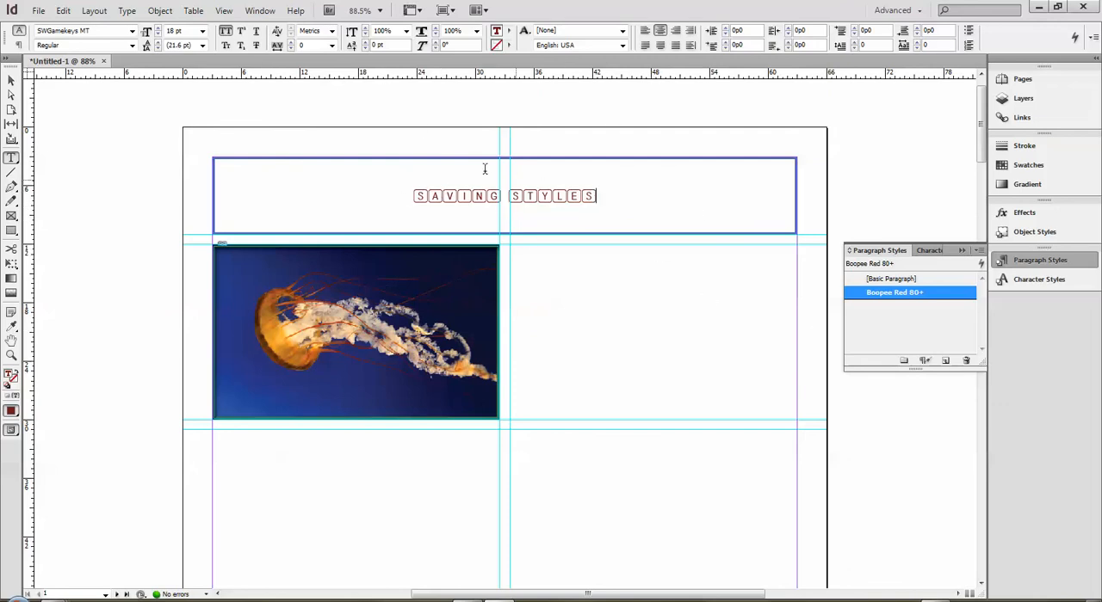
left_click(10, 81)
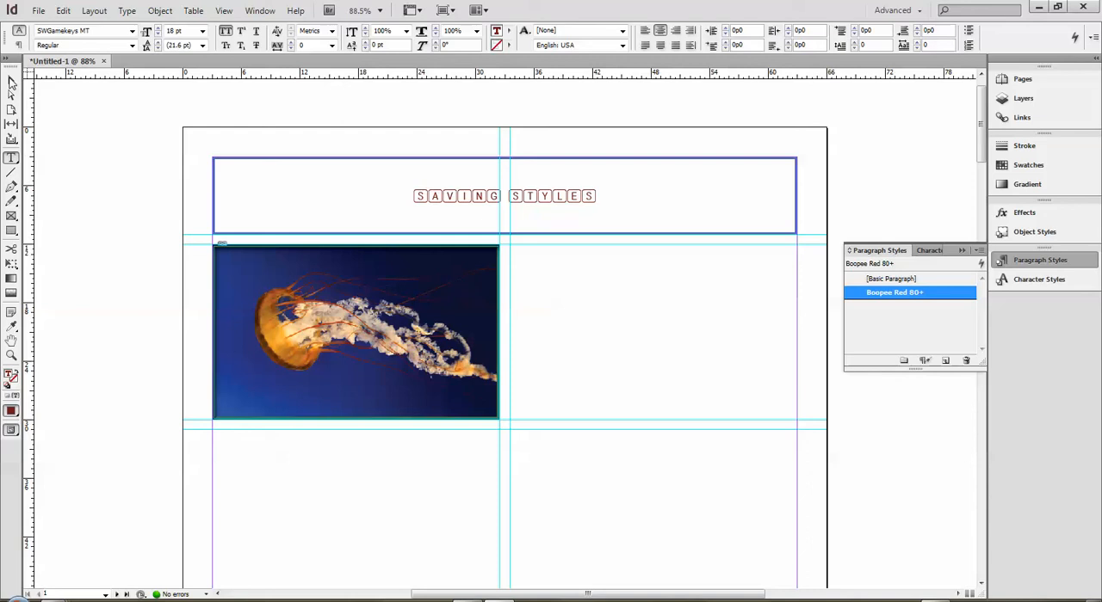
- Select the heading frame and reapply Boopee Rad 80 to clear the font overrides
left_click(12, 80)
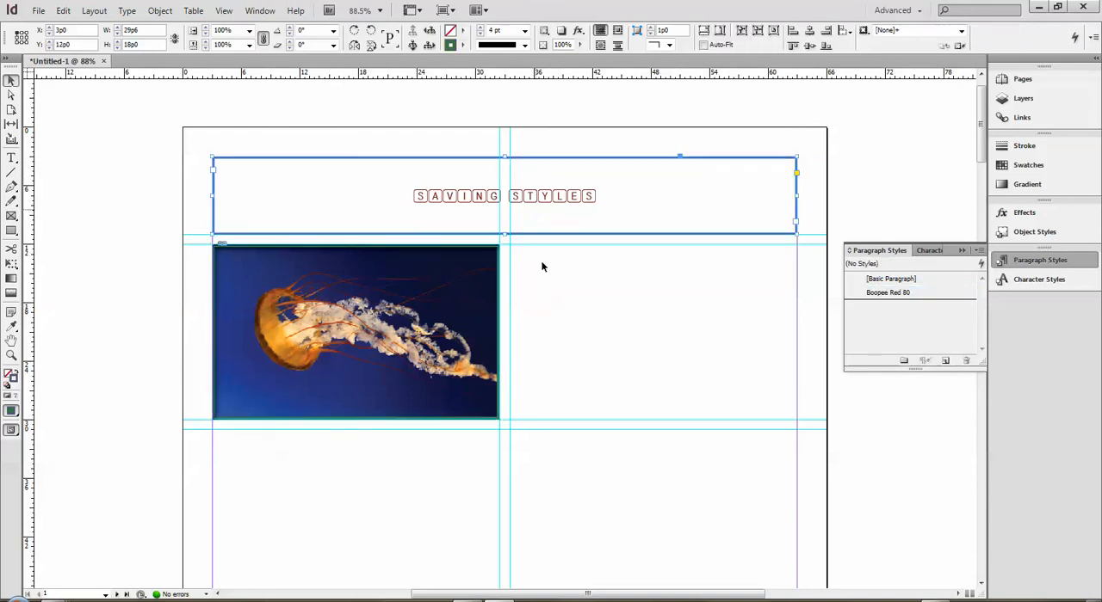
left_click(895, 292)
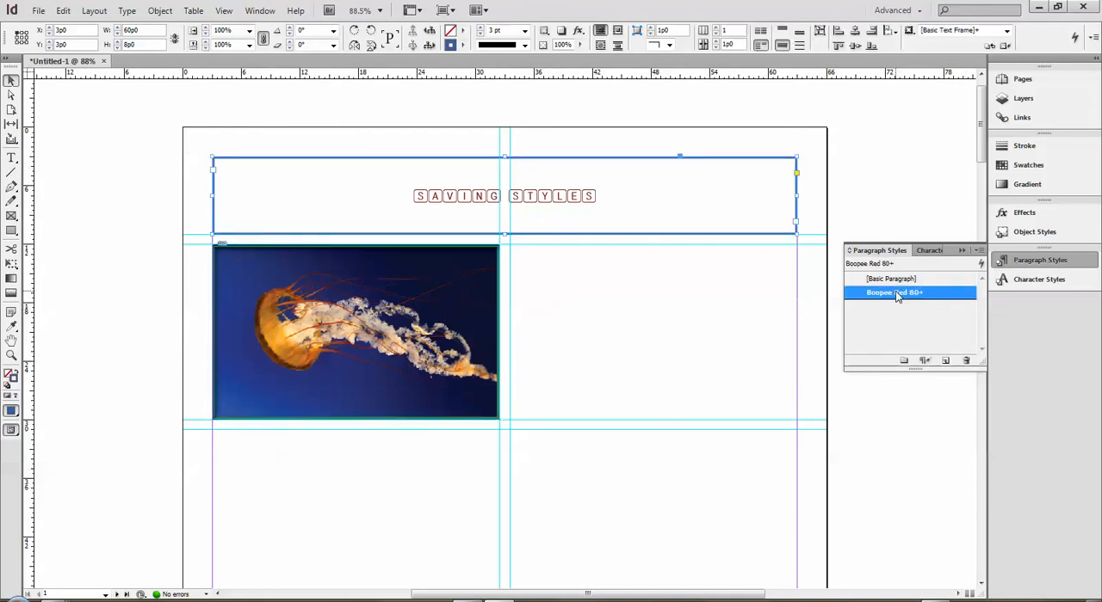
left_click(895, 293)
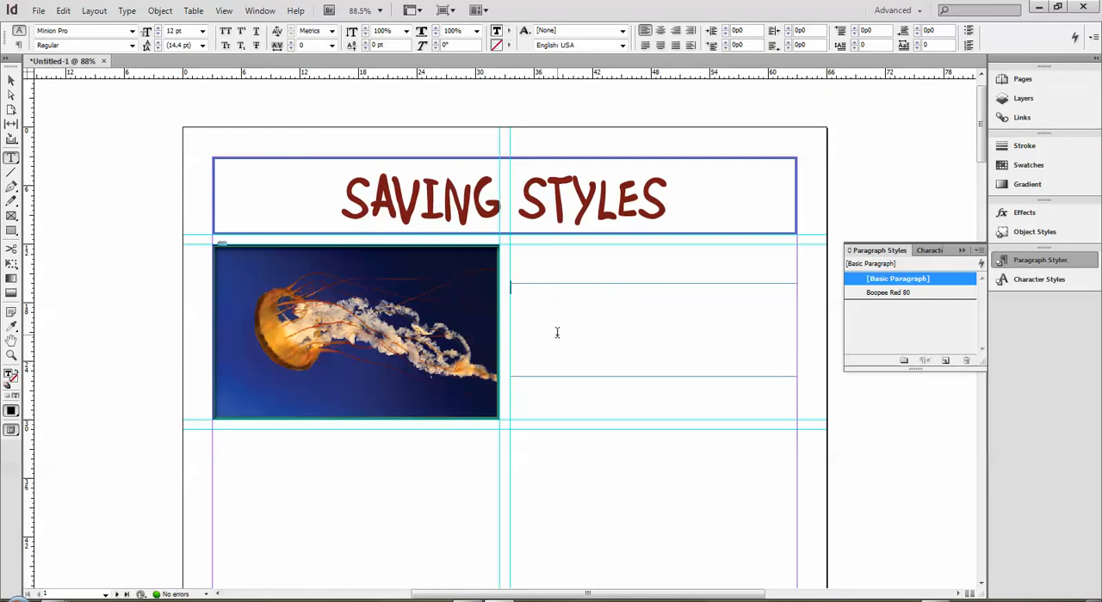
- Type Hello in a new text frame beside the image and apply Boopee Rad 80 to it
type("Hello")
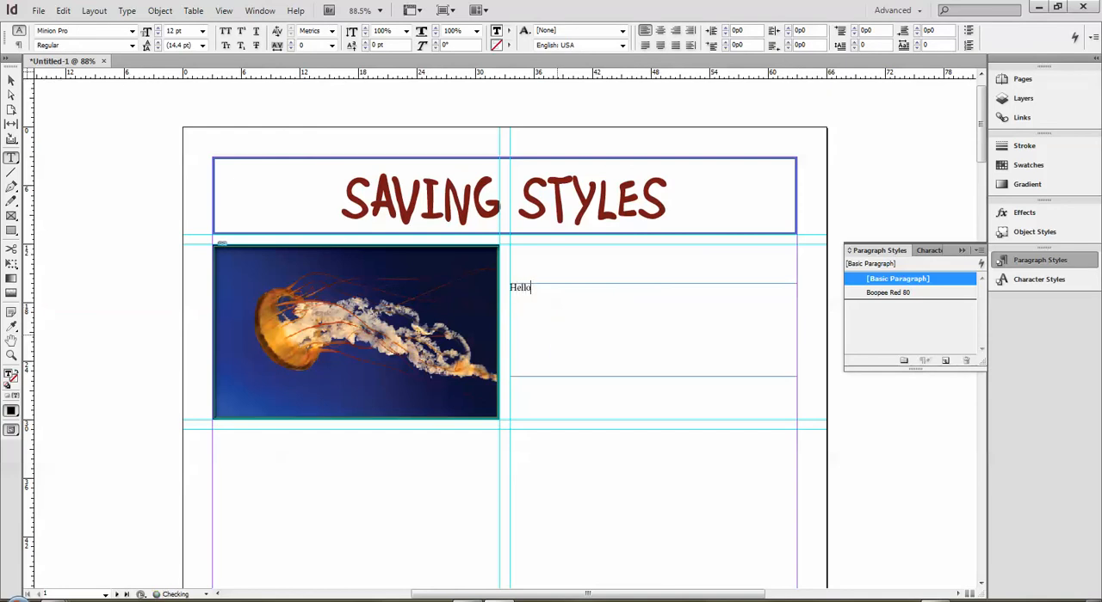
left_click(11, 81)
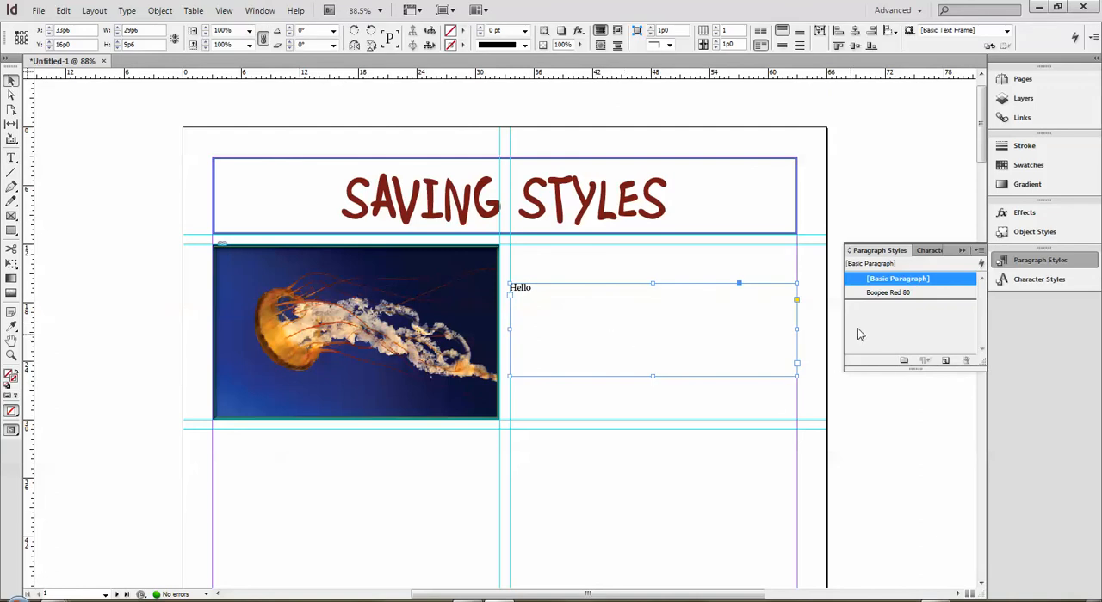
mouse_move(916, 279)
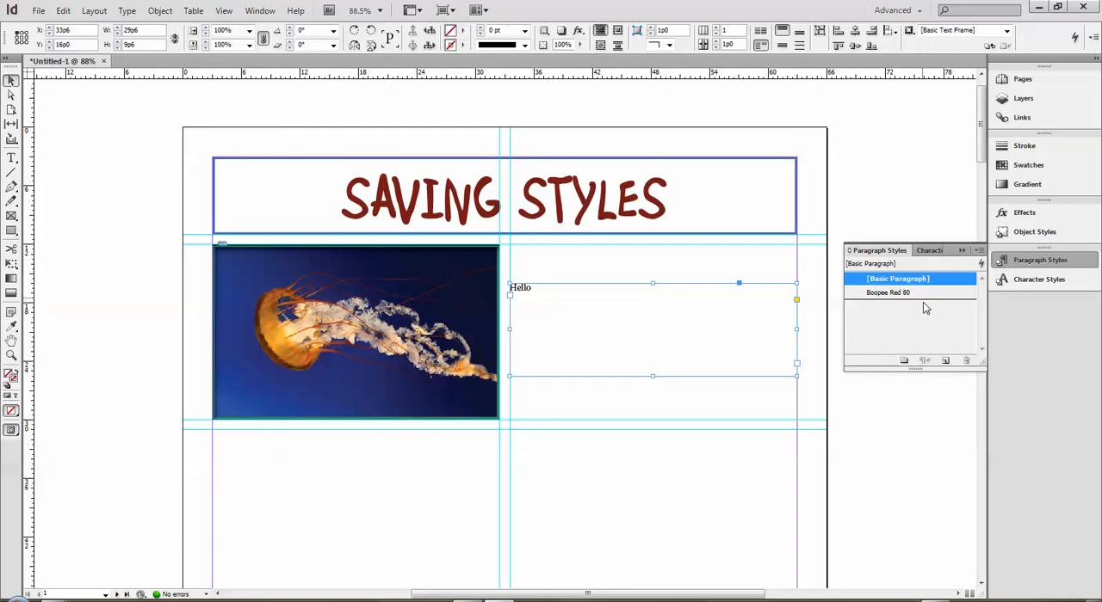
left_click(892, 293)
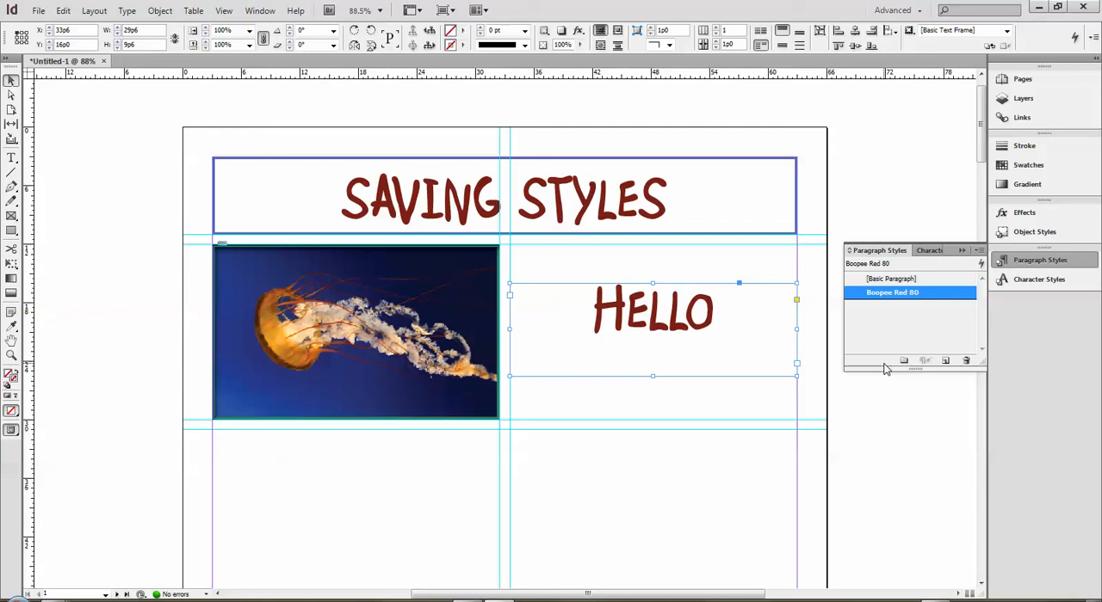
mouse_move(492, 313)
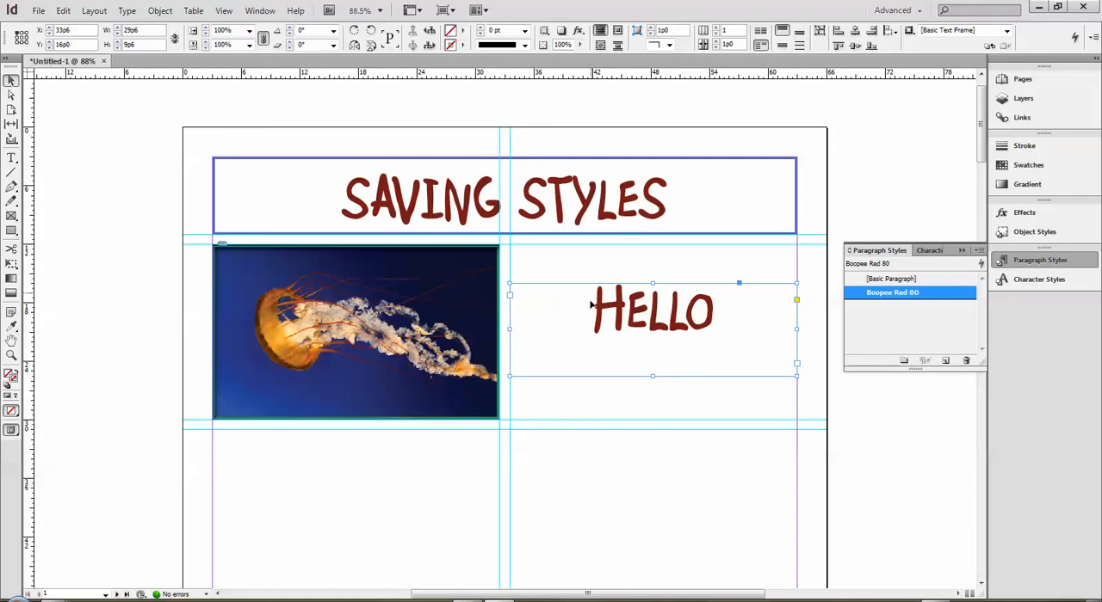
- Give the Hello frame a light-blue wavy stroke via the Color Picker and a green fill
left_click(354, 332)
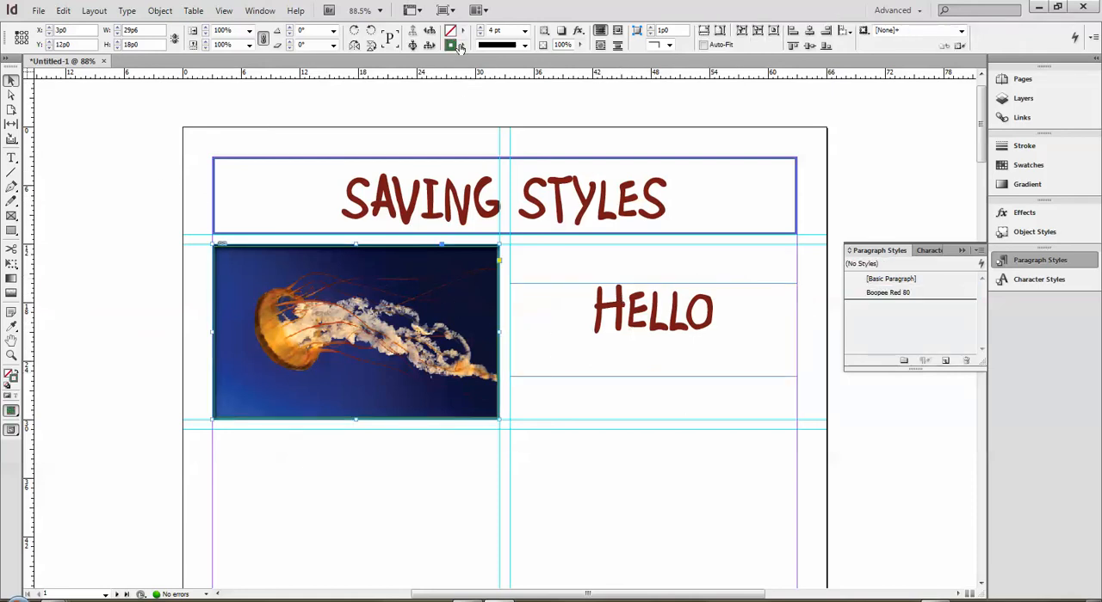
left_click(652, 310)
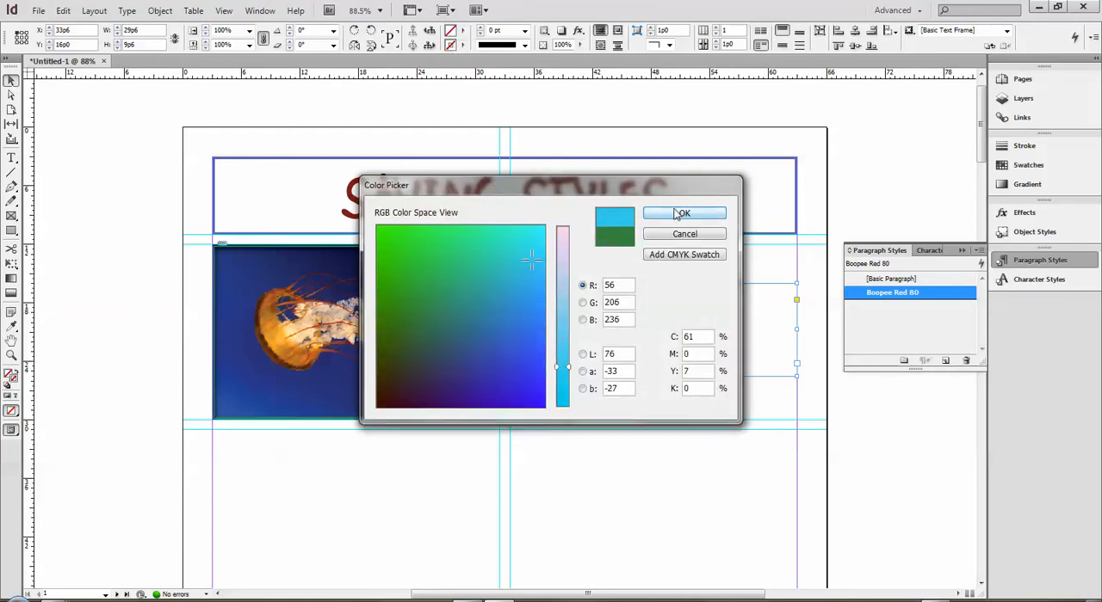
left_click(682, 213)
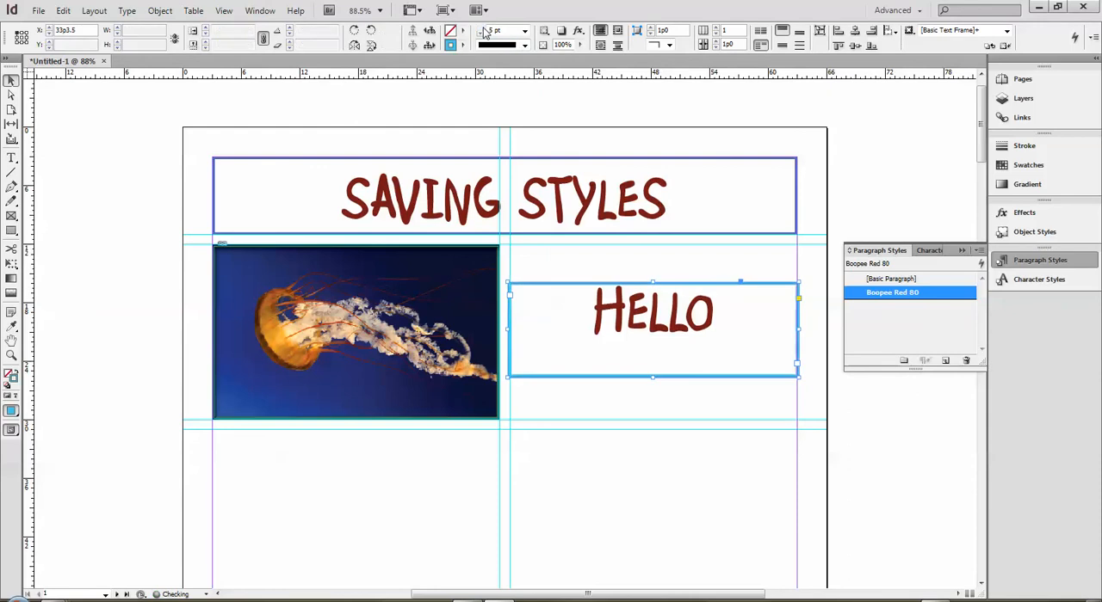
left_click(523, 31)
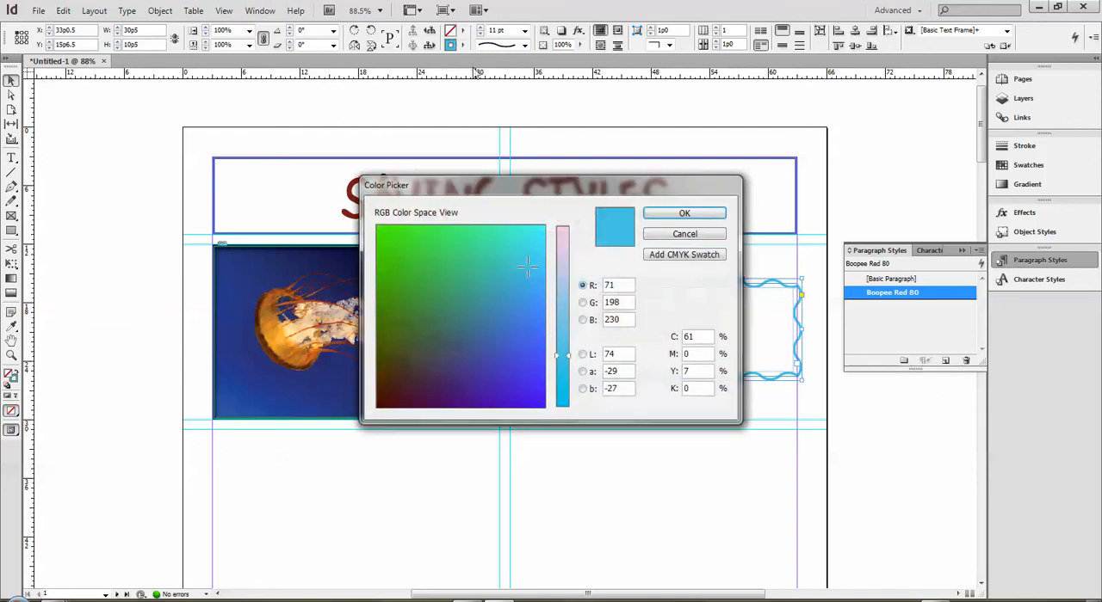
left_click(685, 214)
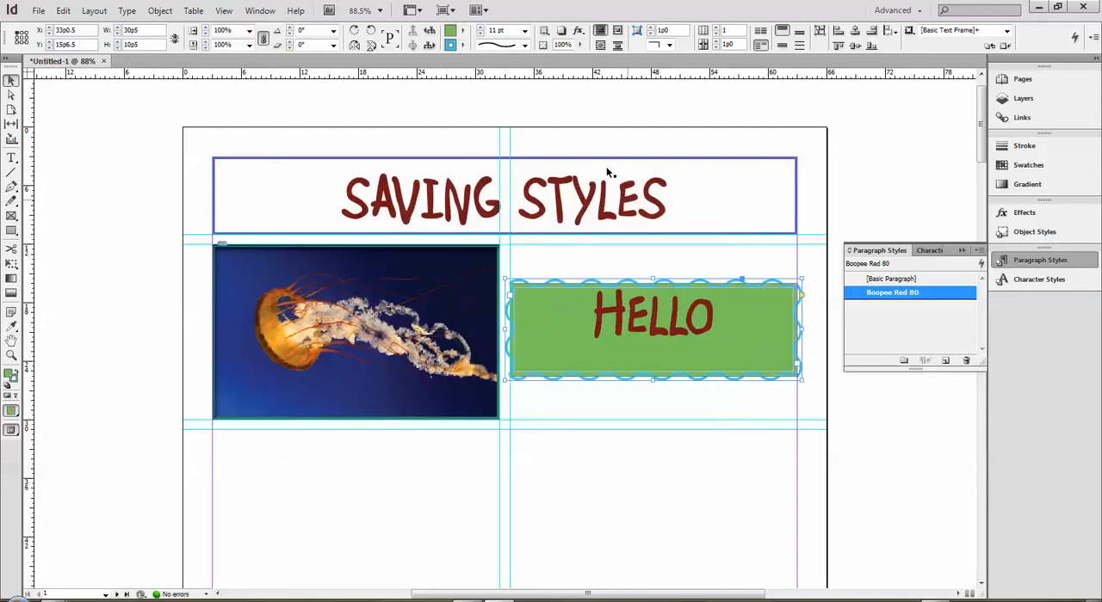
mouse_move(679, 176)
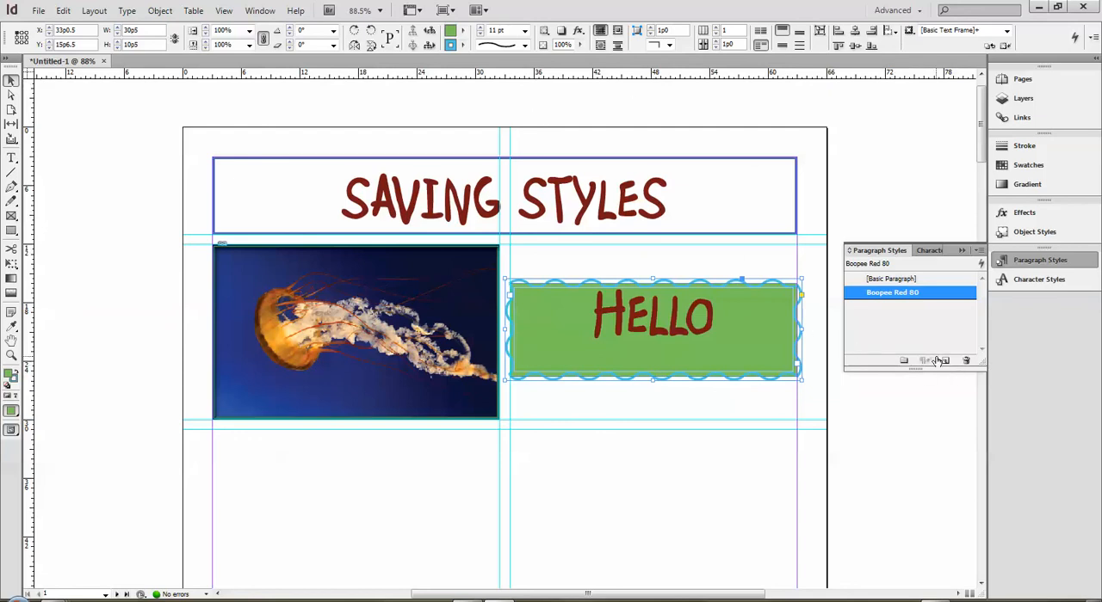
- Create a stray Paragraph Style 1, then Object Style 1 from the selected Hello frame
left_click(946, 361)
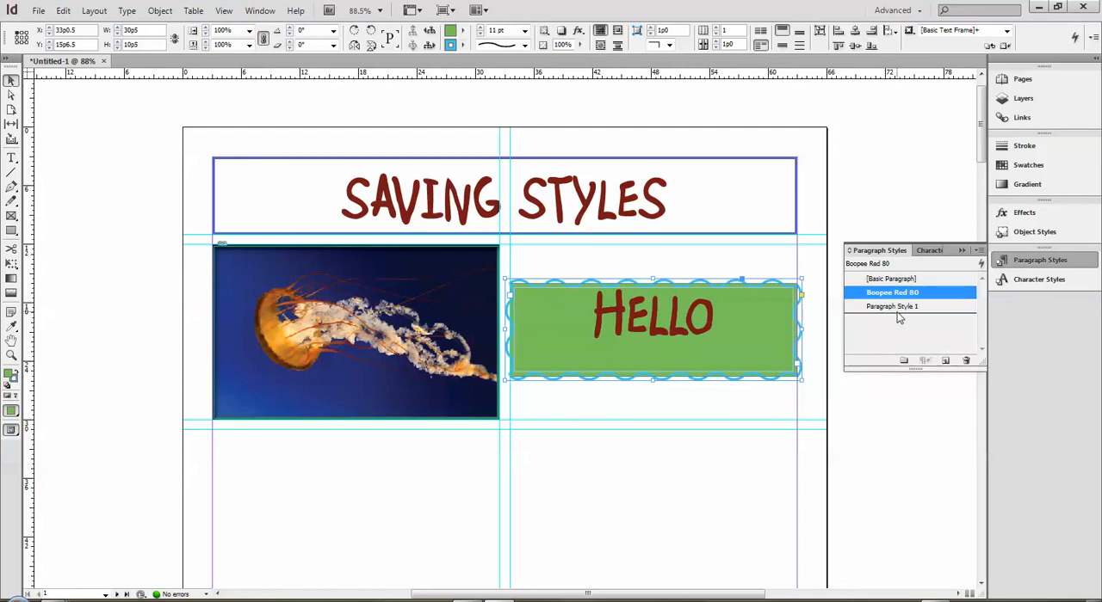
mouse_move(961, 338)
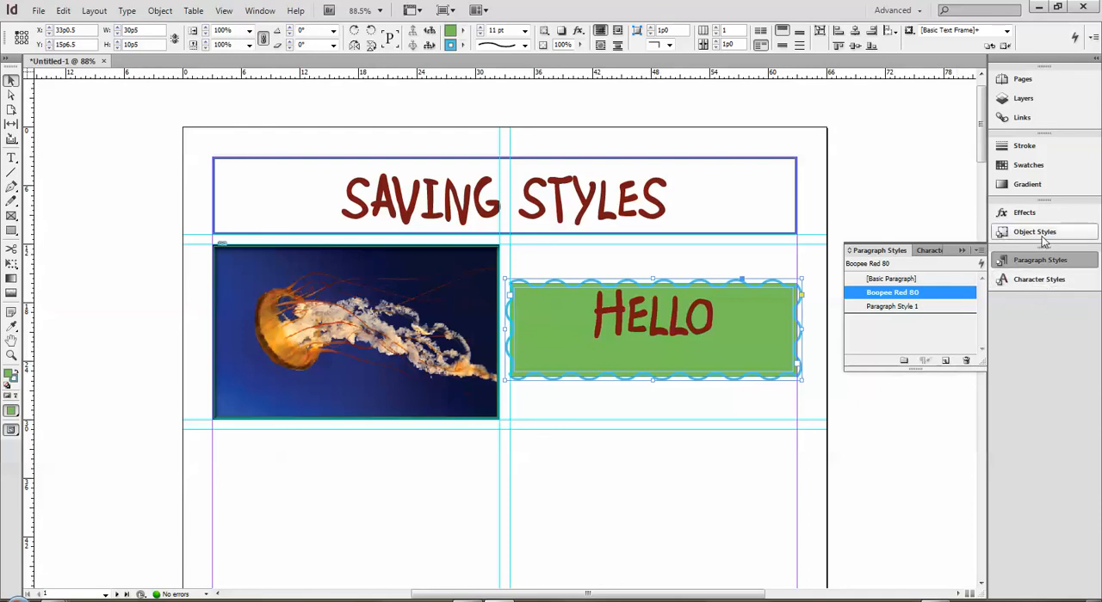
left_click(1033, 230)
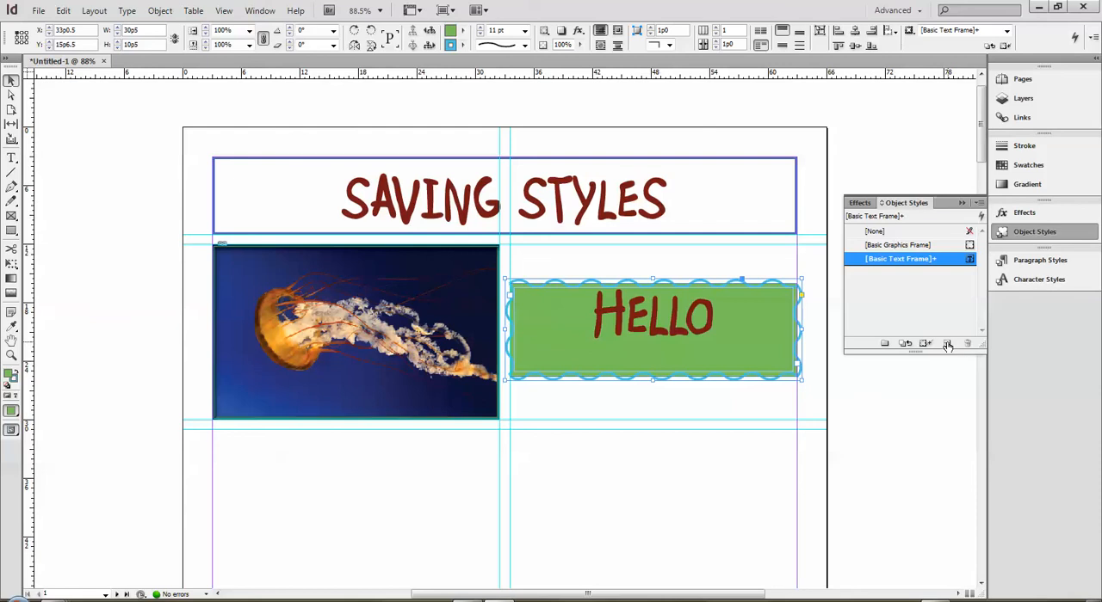
left_click(947, 343)
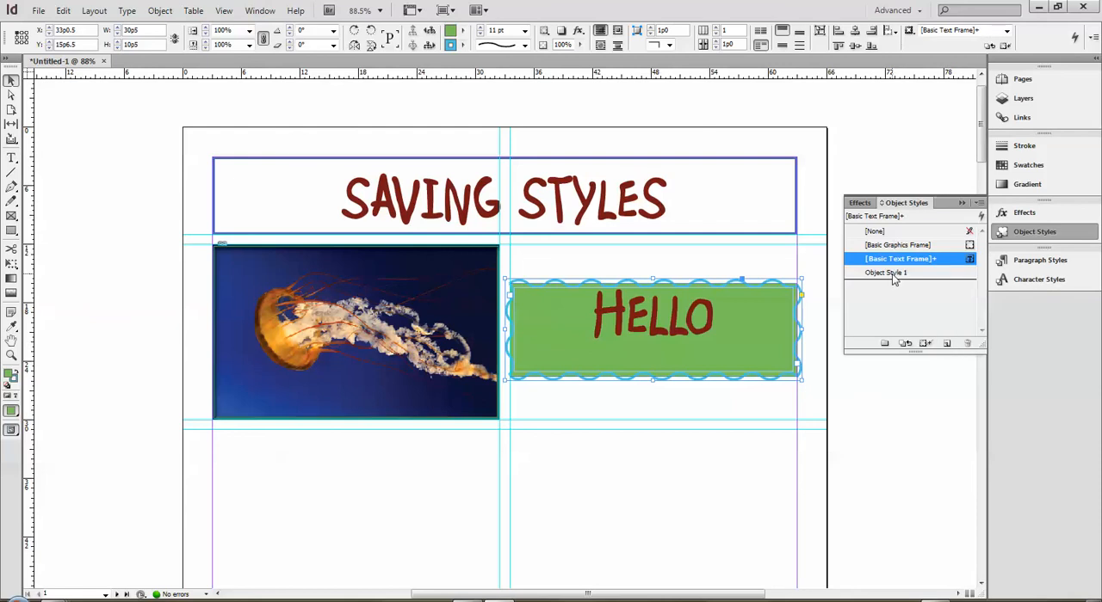
- Rename Object Style 1 to 'Green and Blue' in its options
double_click(884, 272)
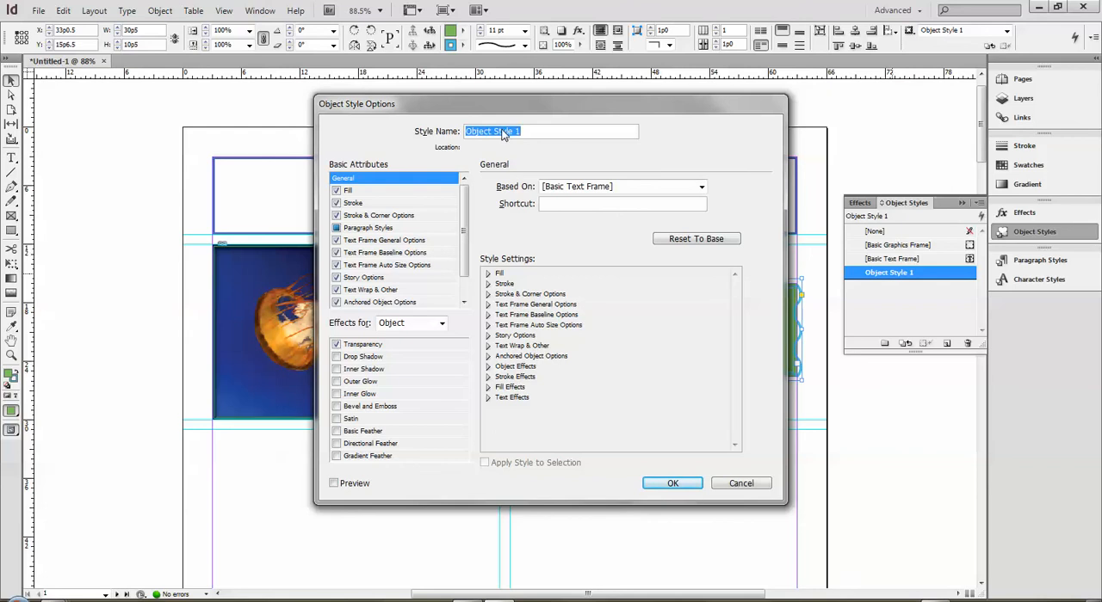
type("Green")
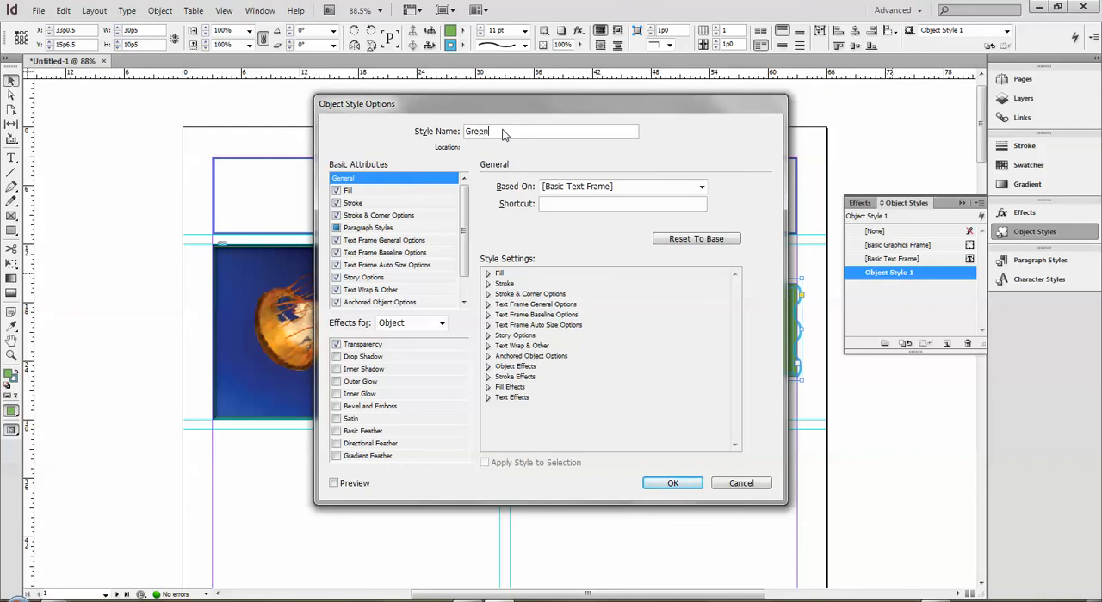
type("and Blue")
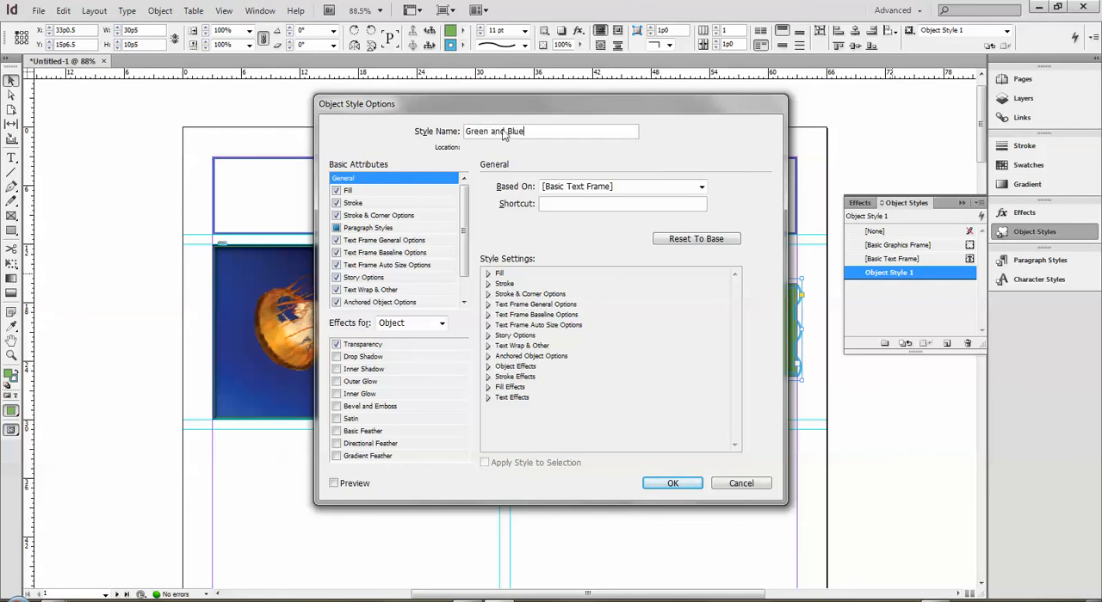
mouse_move(451, 120)
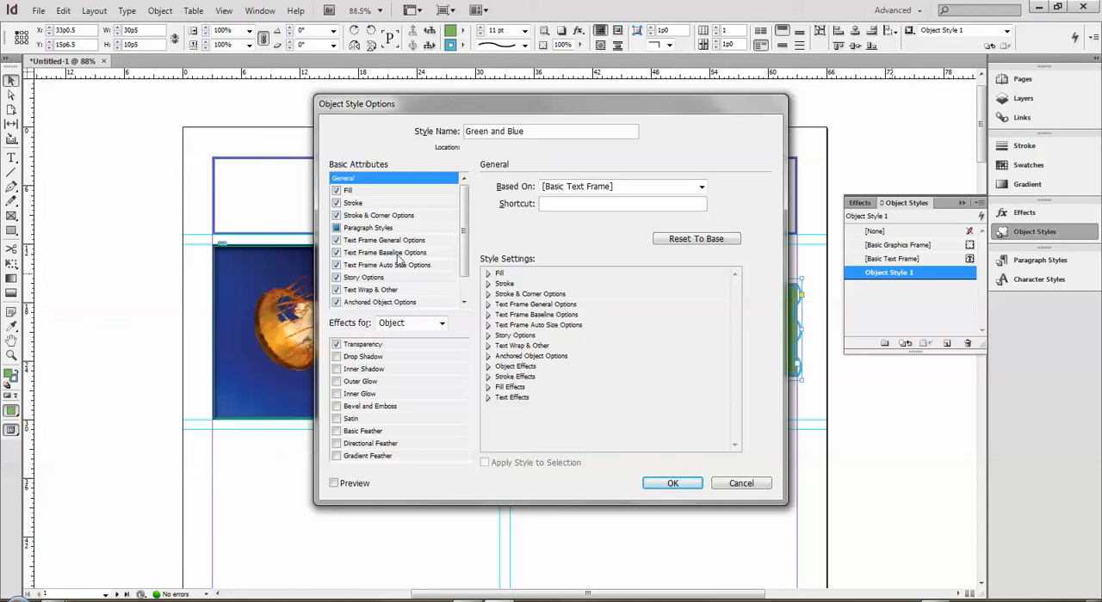
mouse_move(344, 375)
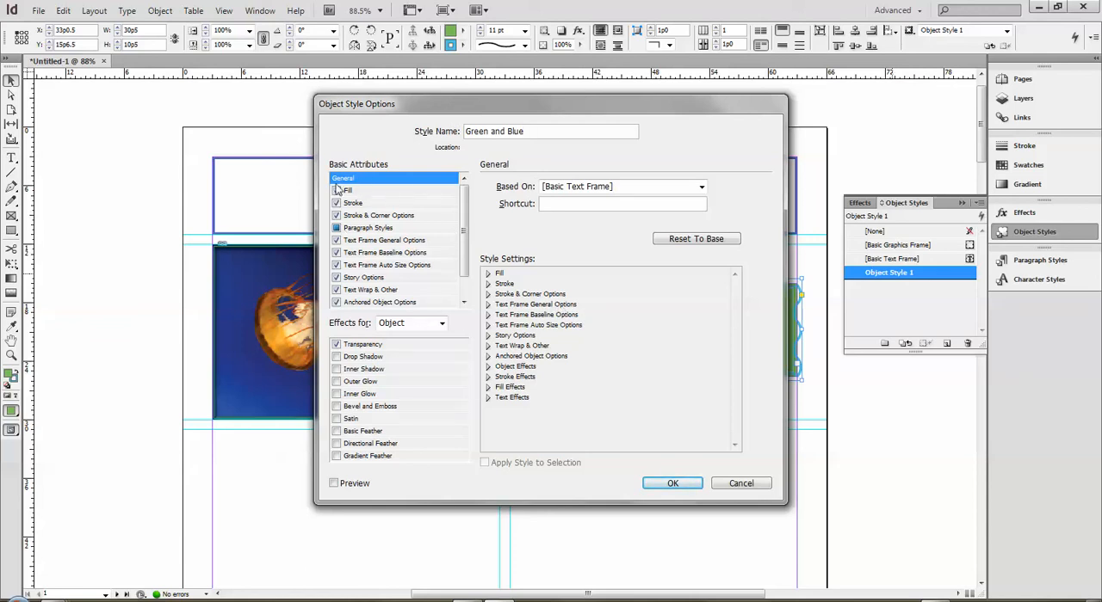
- Add Bevel and Emboss and Drop Shadow to the style's effects and save it
left_click(342, 177)
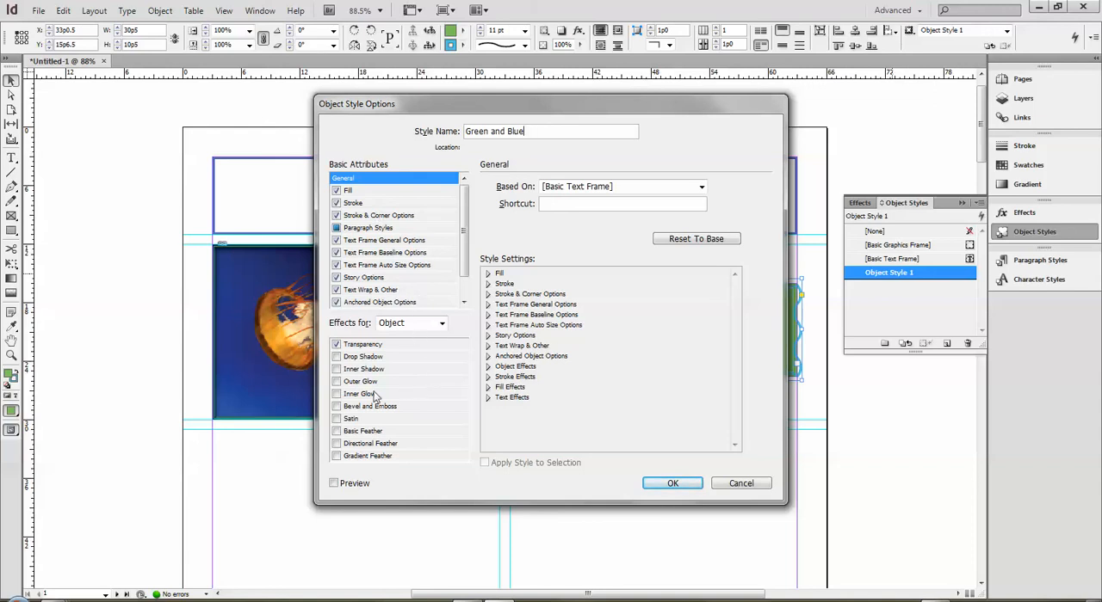
left_click(337, 407)
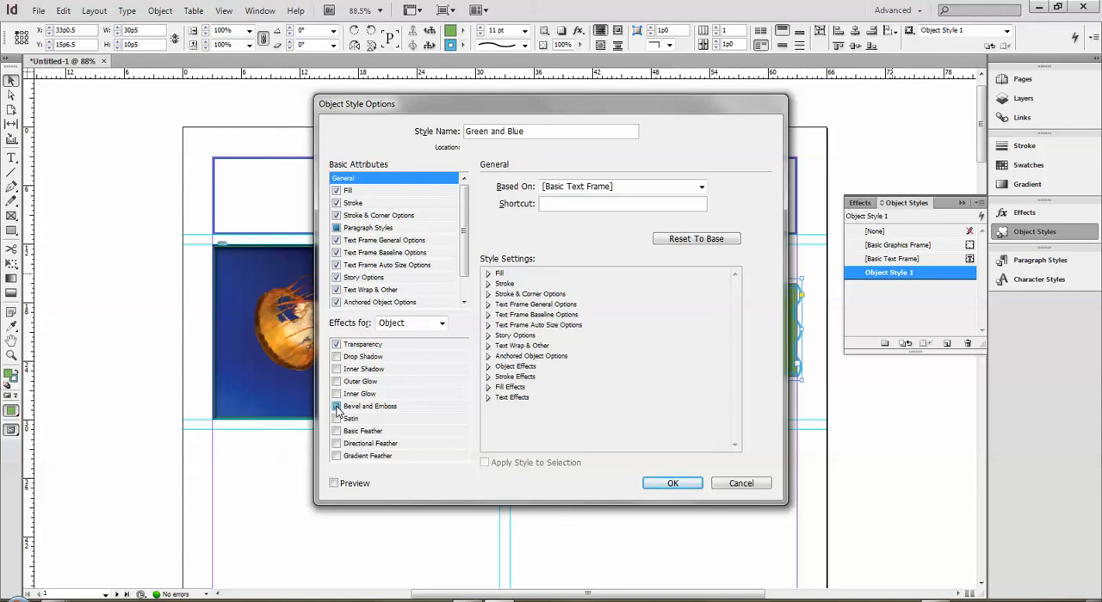
left_click(337, 407)
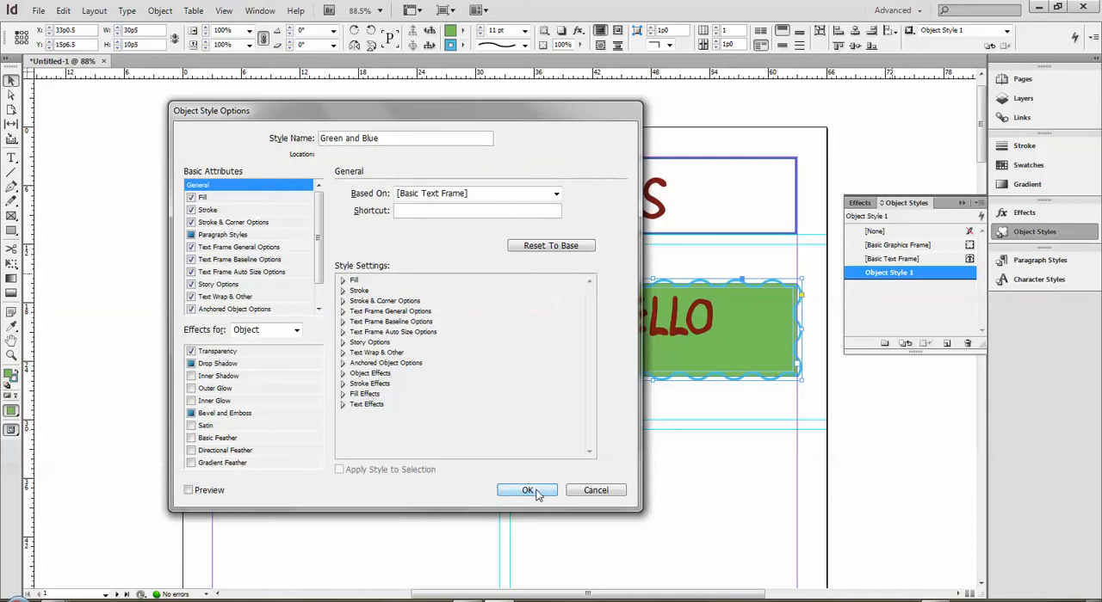
left_click(527, 489)
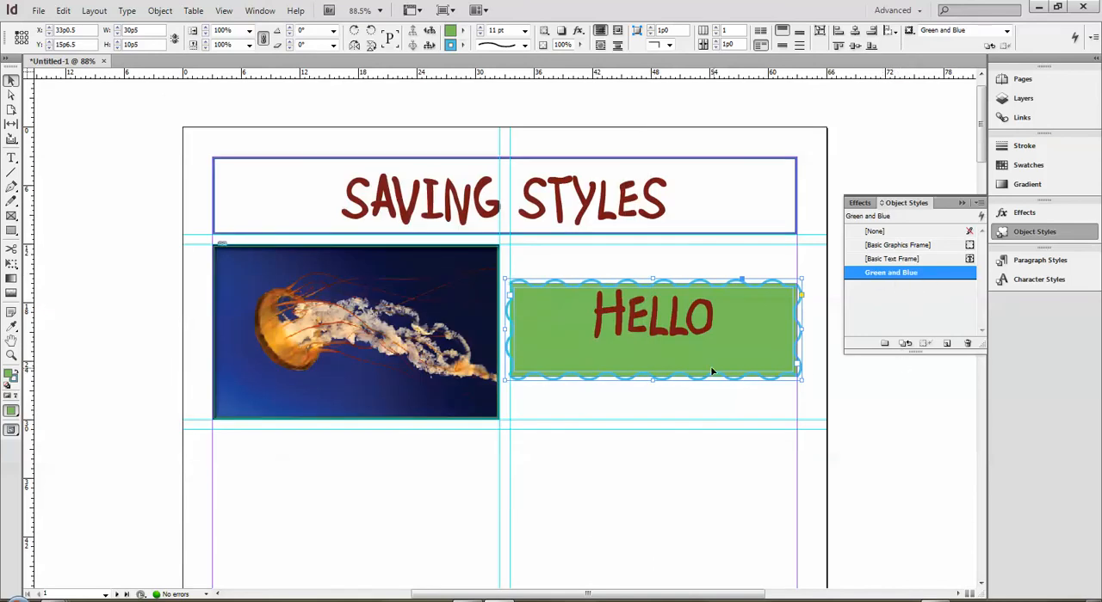
- Apply the Green and Blue object style to the jellyfish image and SAVING STYLES heading frames
left_click(502, 196)
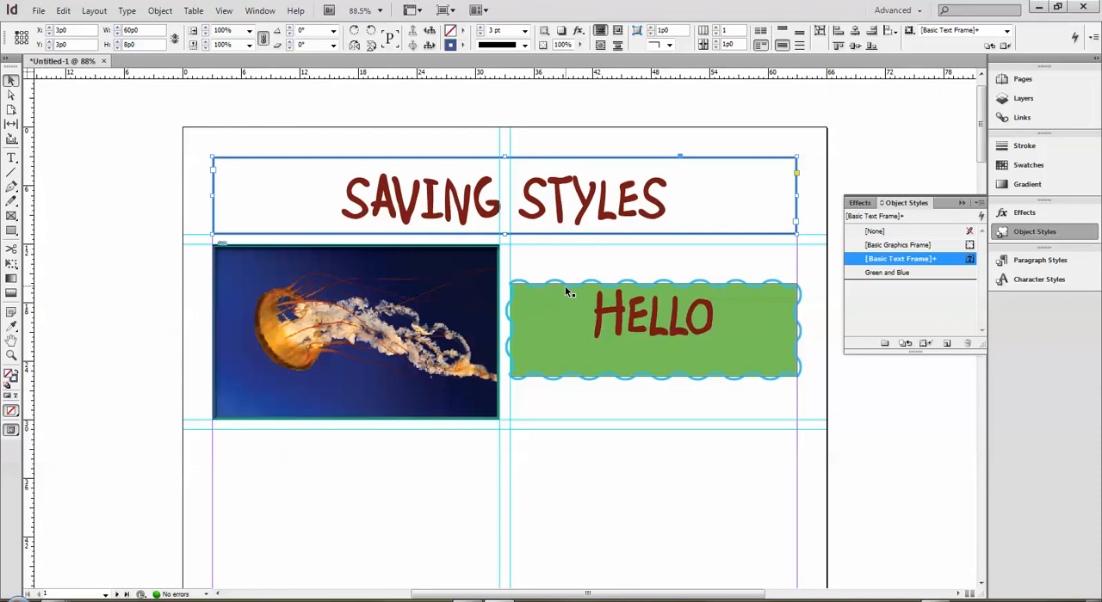
left_click(355, 332)
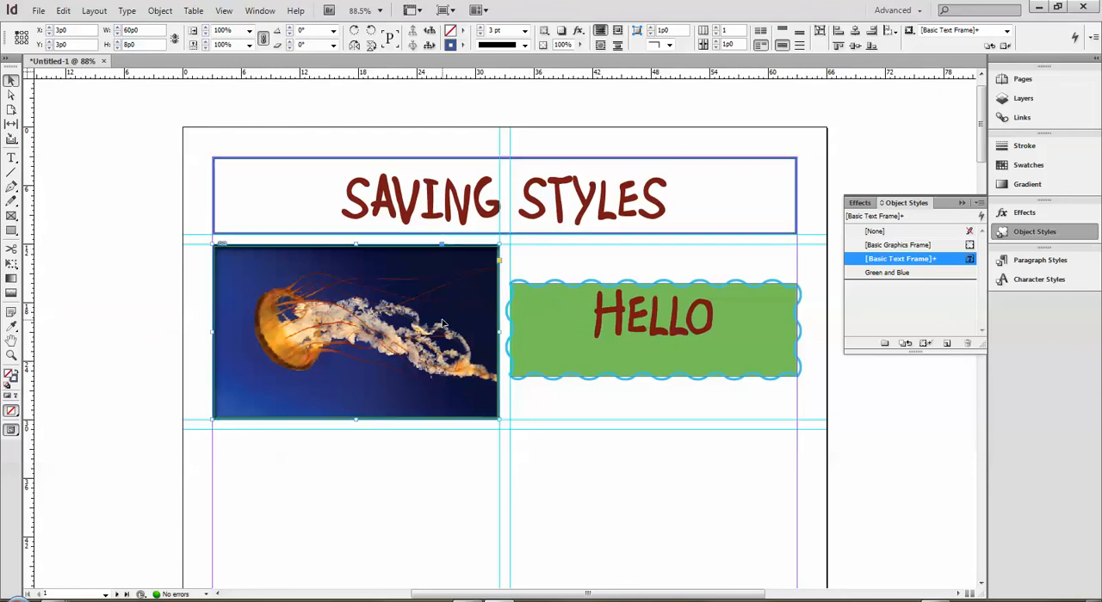
left_click(880, 230)
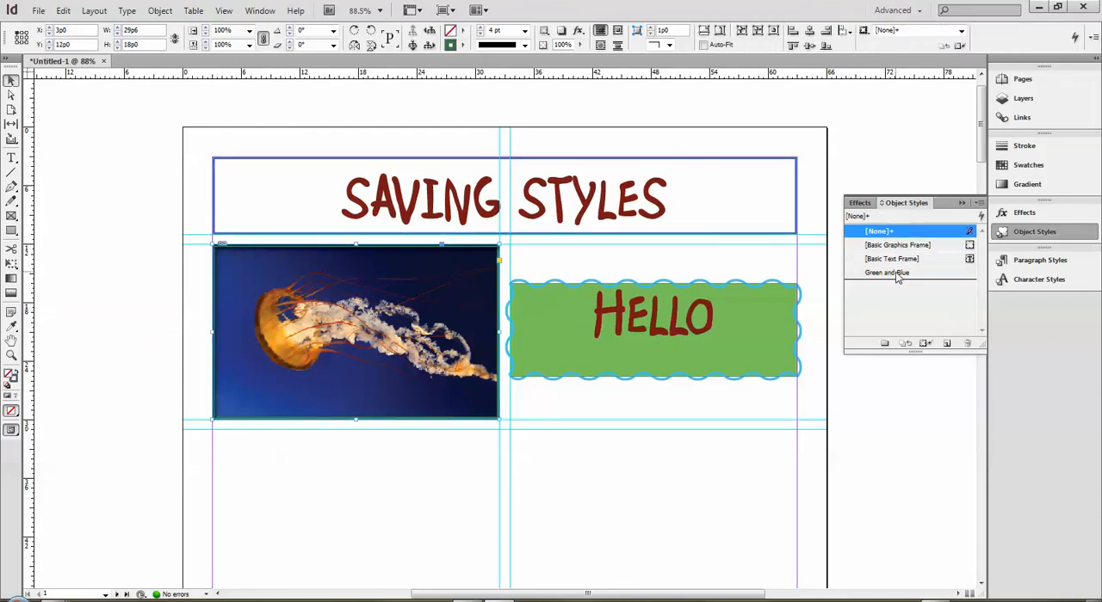
left_click(887, 272)
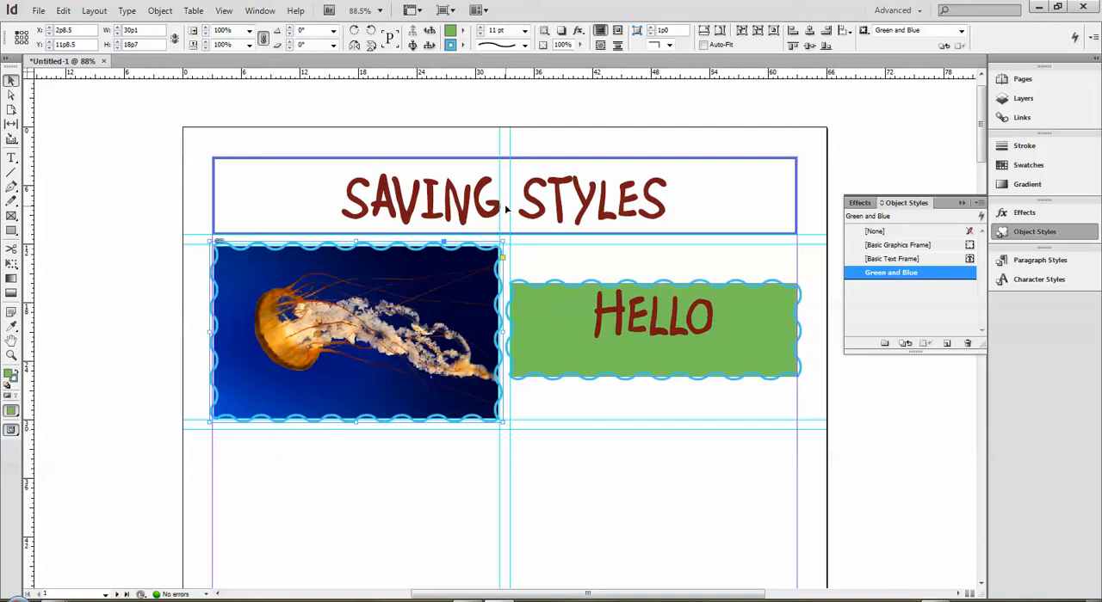
left_click(892, 272)
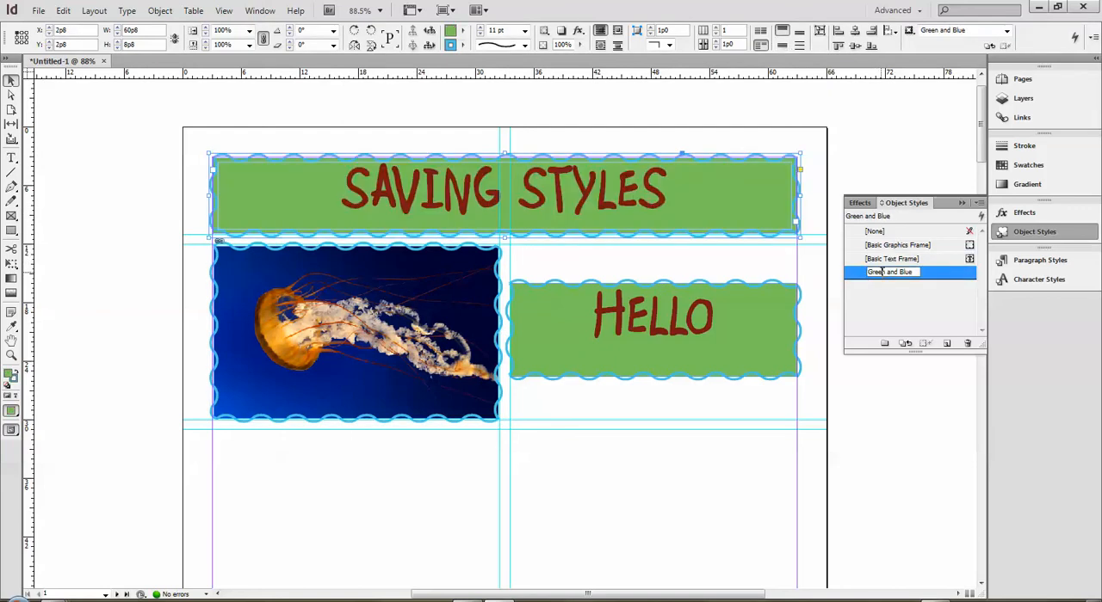
double_click(892, 272)
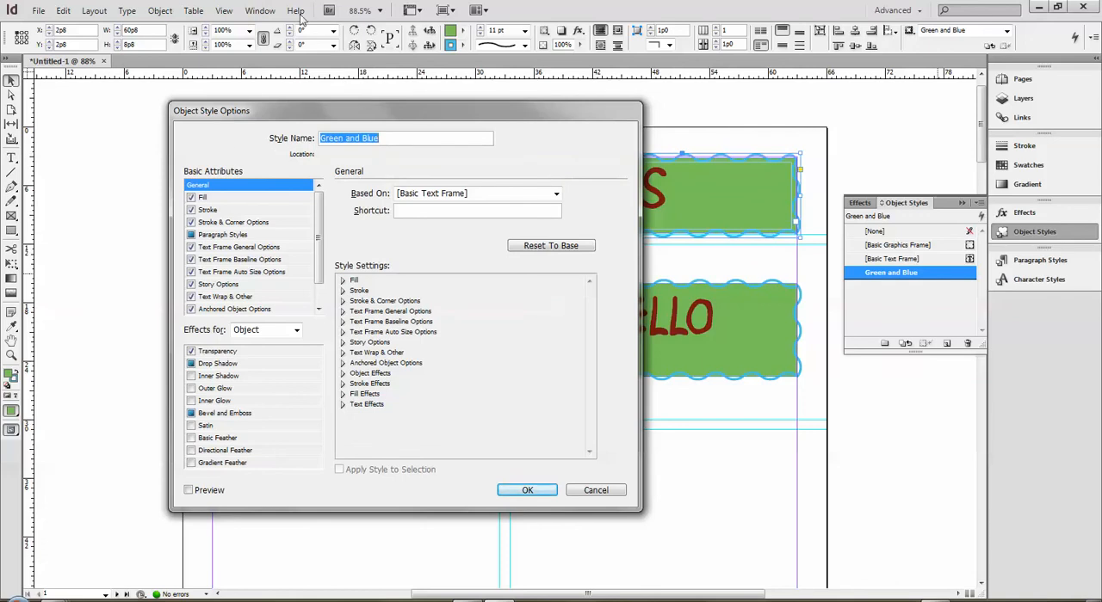
mouse_move(226, 206)
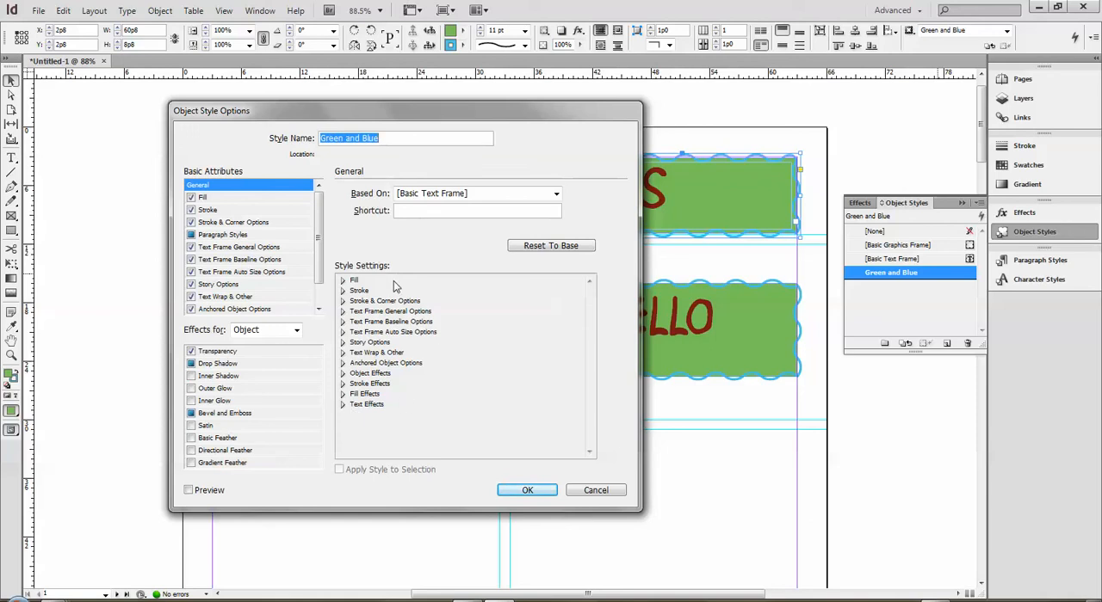
mouse_move(454, 354)
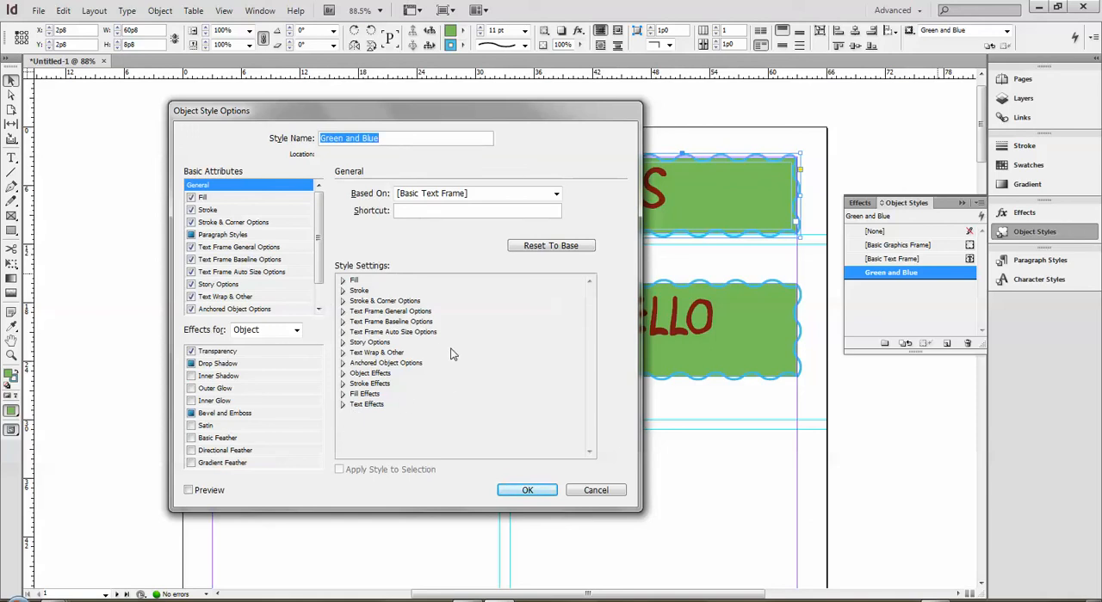
mouse_move(345, 360)
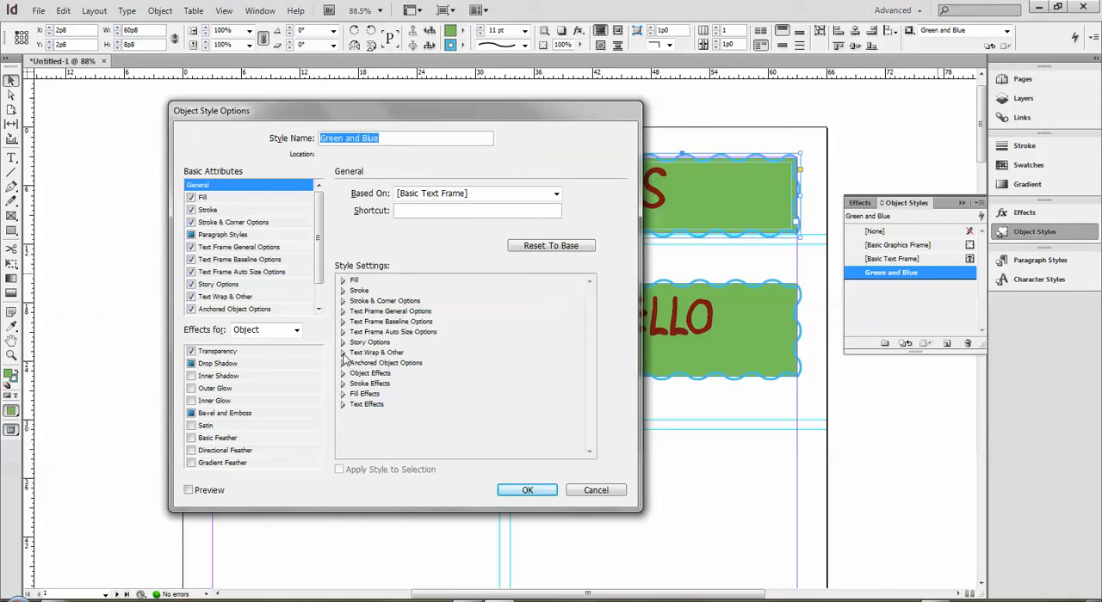
left_click(344, 351)
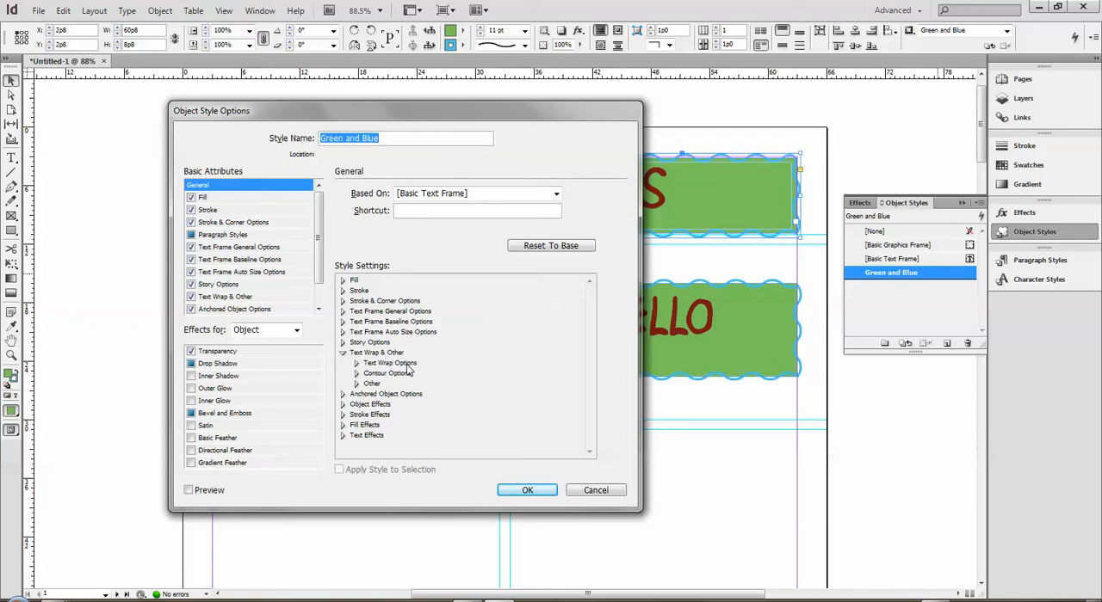
left_click(344, 351)
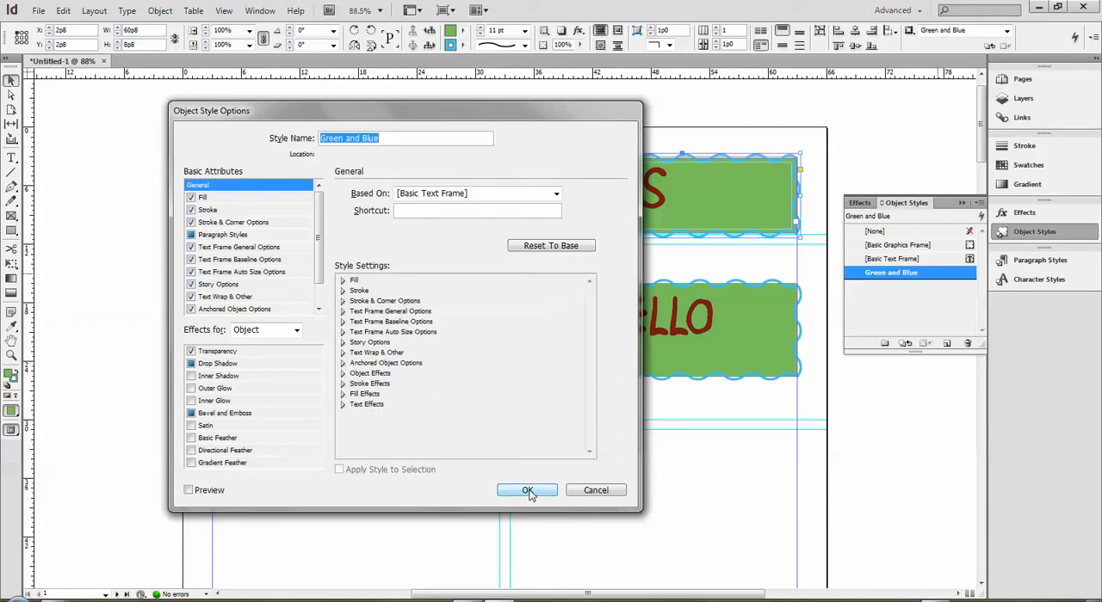
left_click(526, 489)
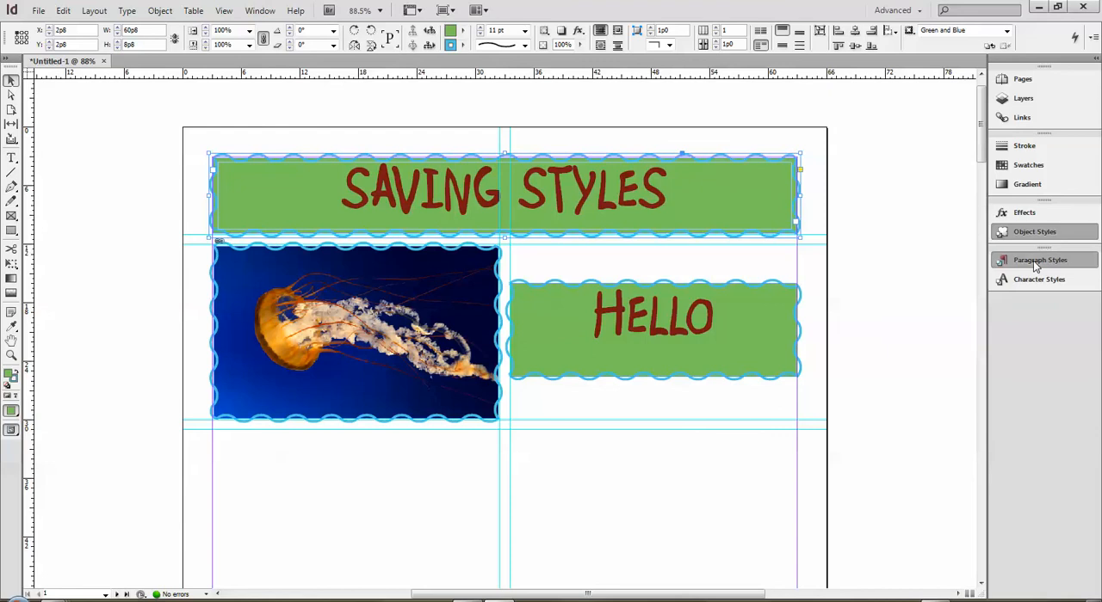
- Create new object styles alongside Green and Blue via Create New Style, then close the panel
left_click(1040, 260)
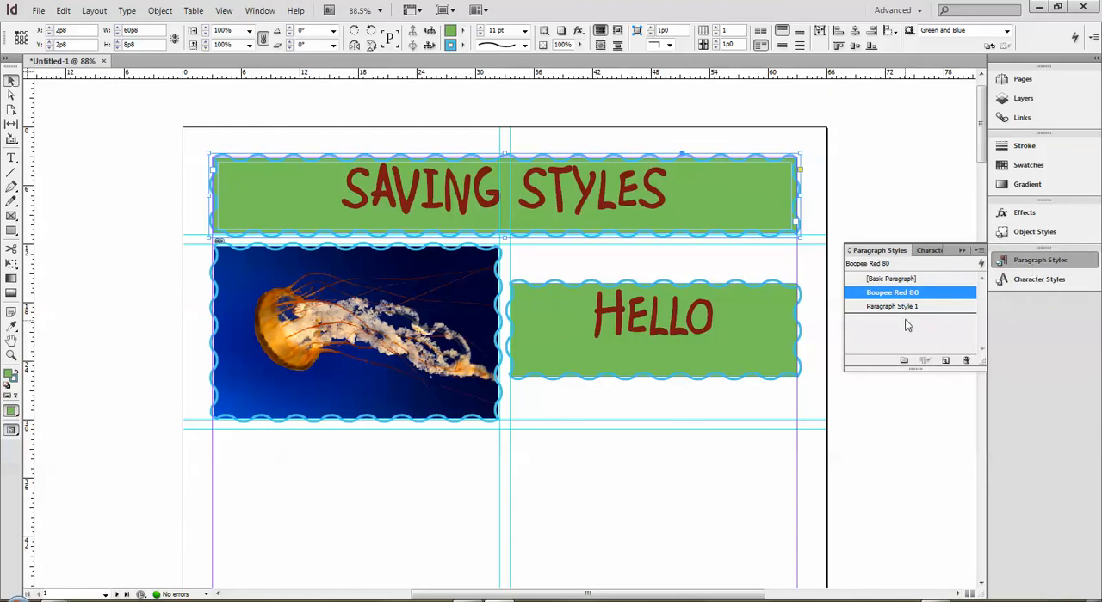
mouse_move(911, 312)
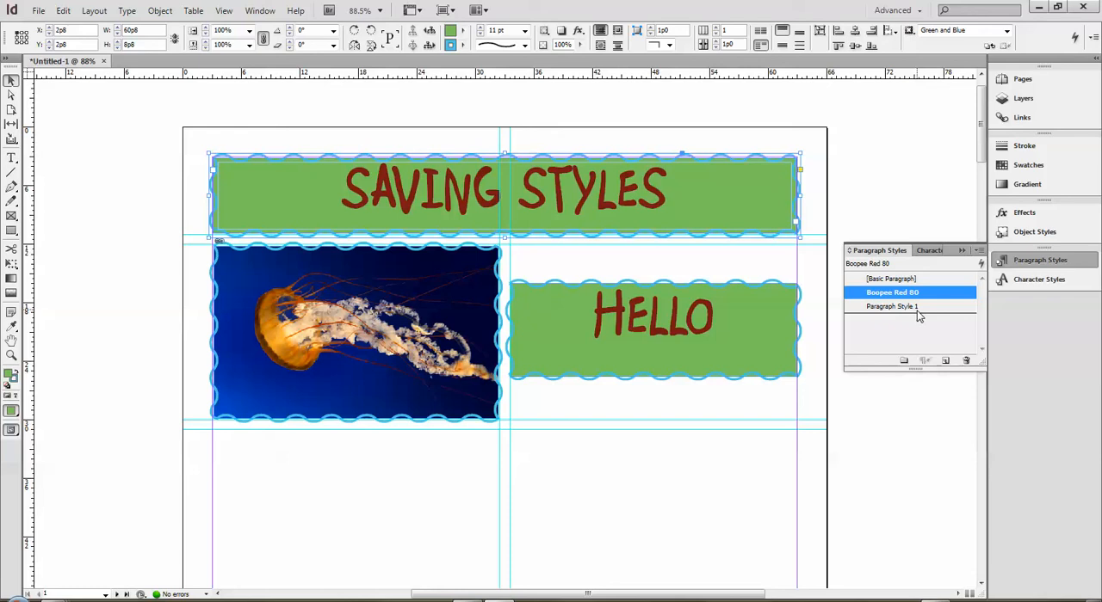
left_click(1033, 230)
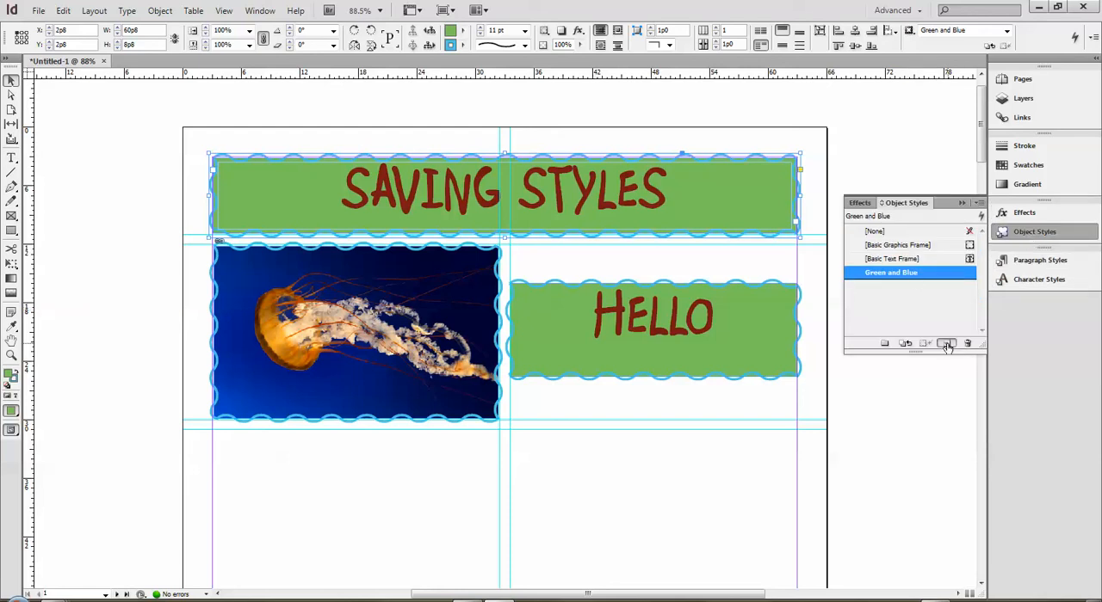
left_click(947, 342)
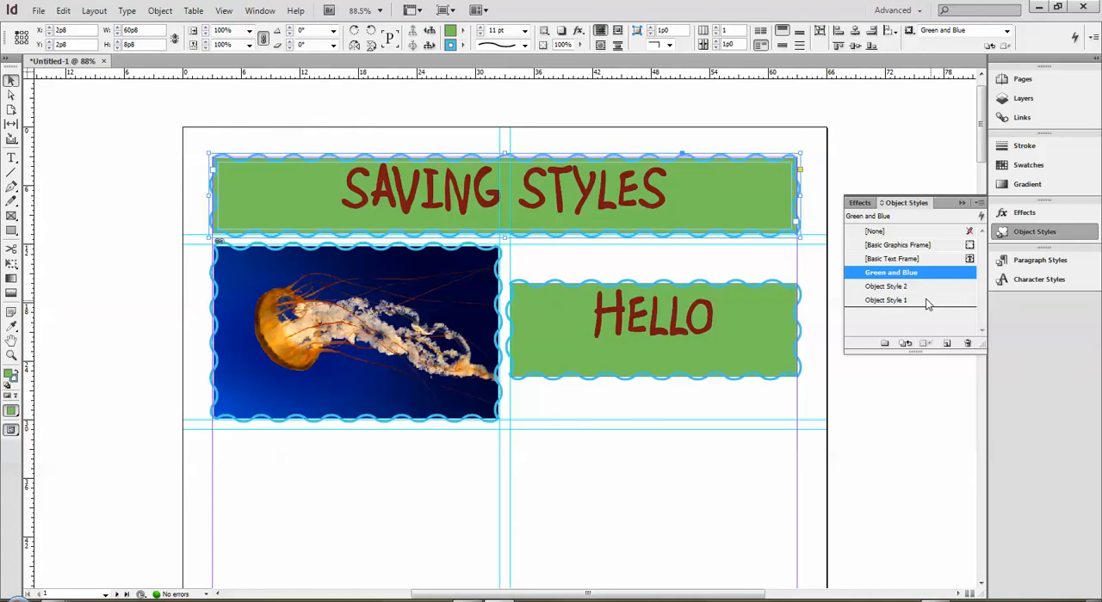
mouse_move(899, 306)
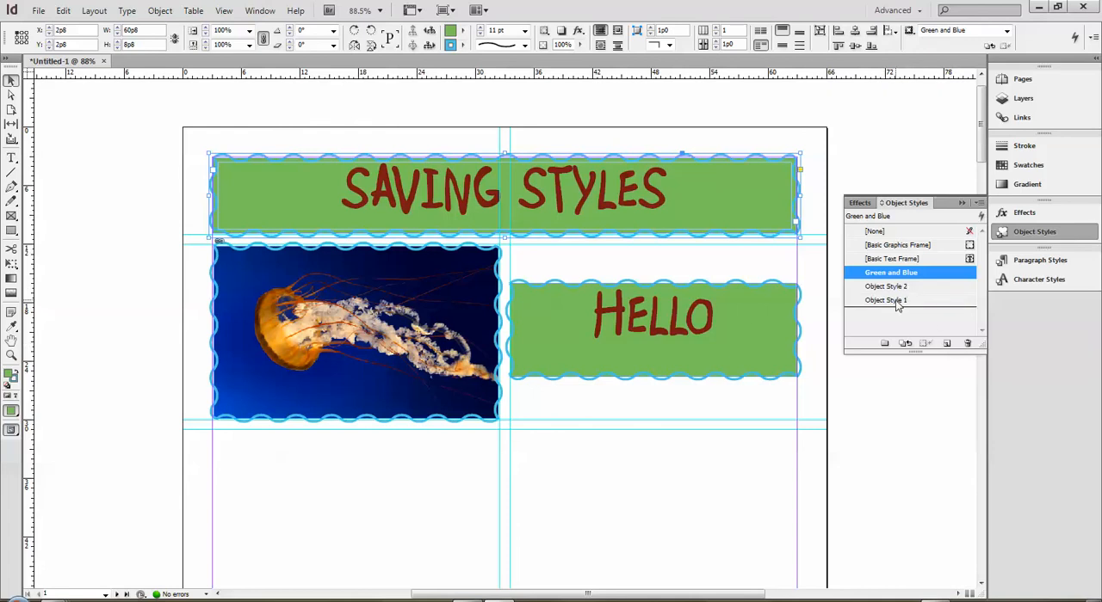
mouse_move(921, 212)
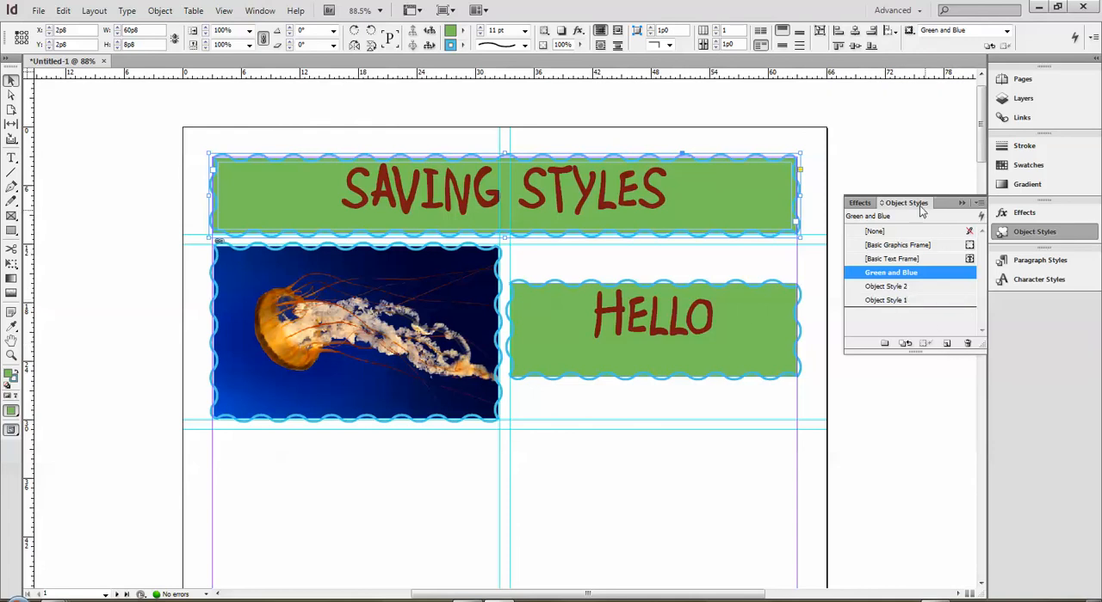
left_click(981, 201)
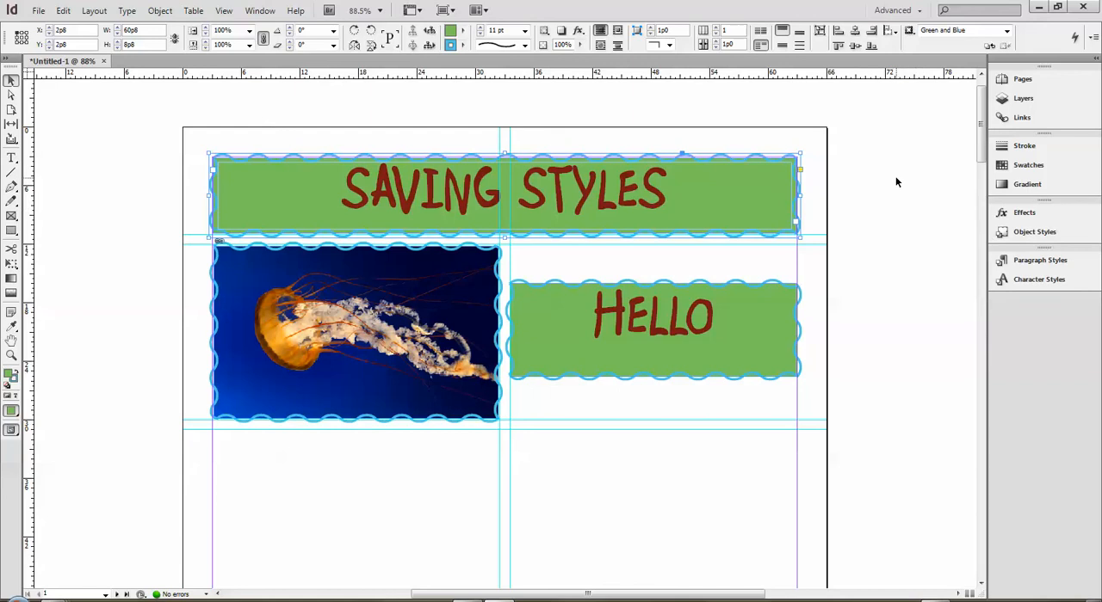